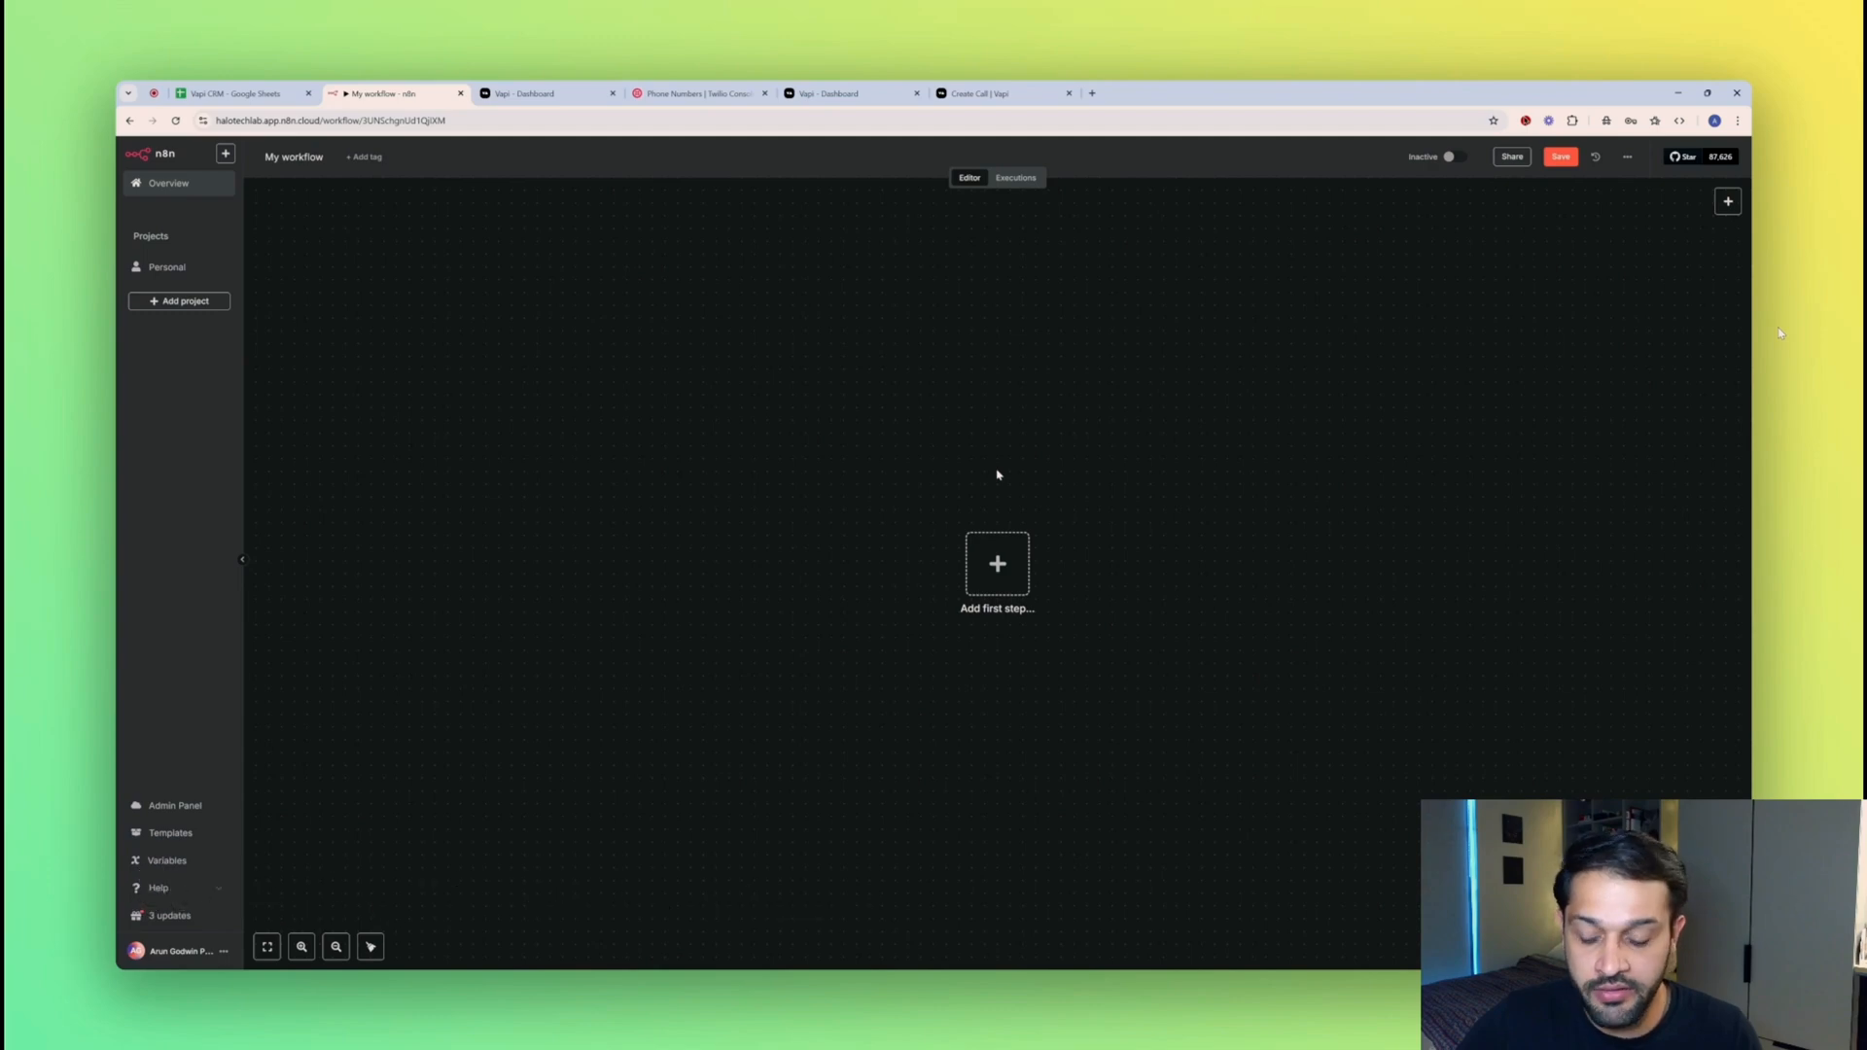
Add a Google Sheets 'On row updated' trigger watching a sheet of the Vapi CRM document.
{"action": "left_click", "coordinate": [997, 563]}
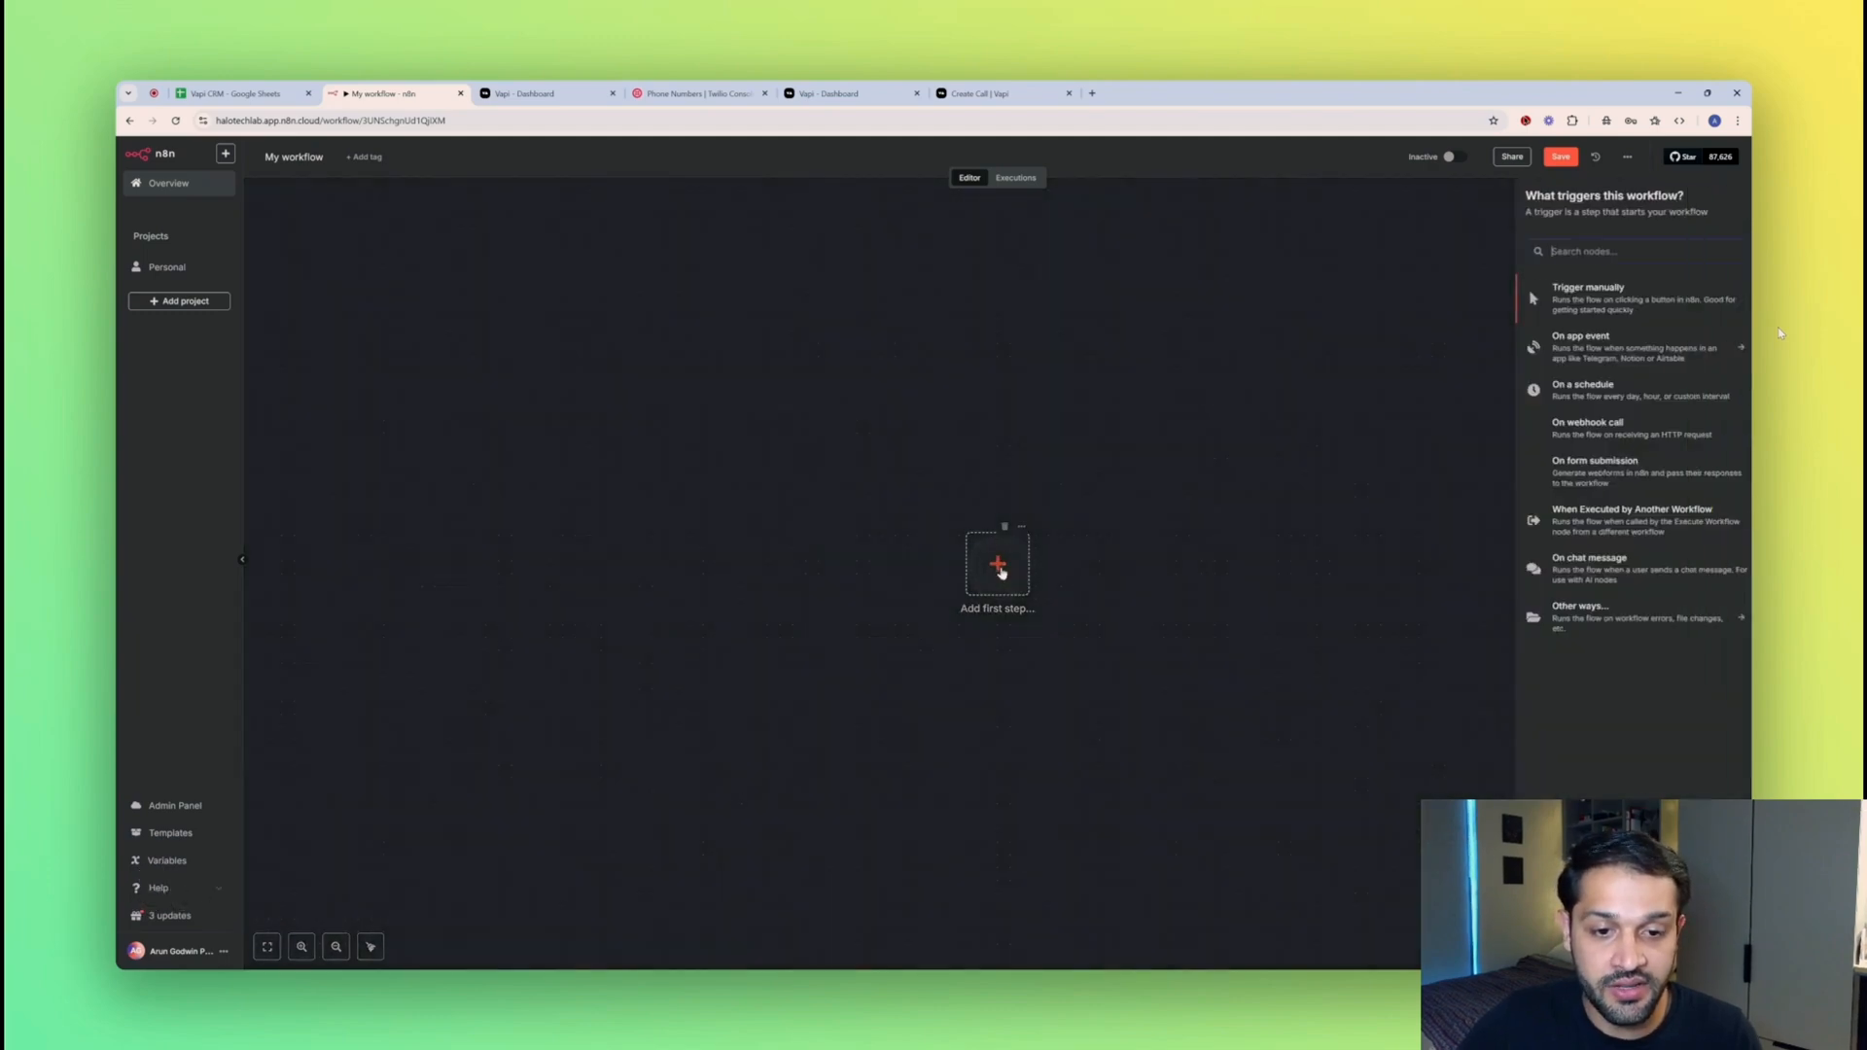
{"action": "type", "text": "google shee"}
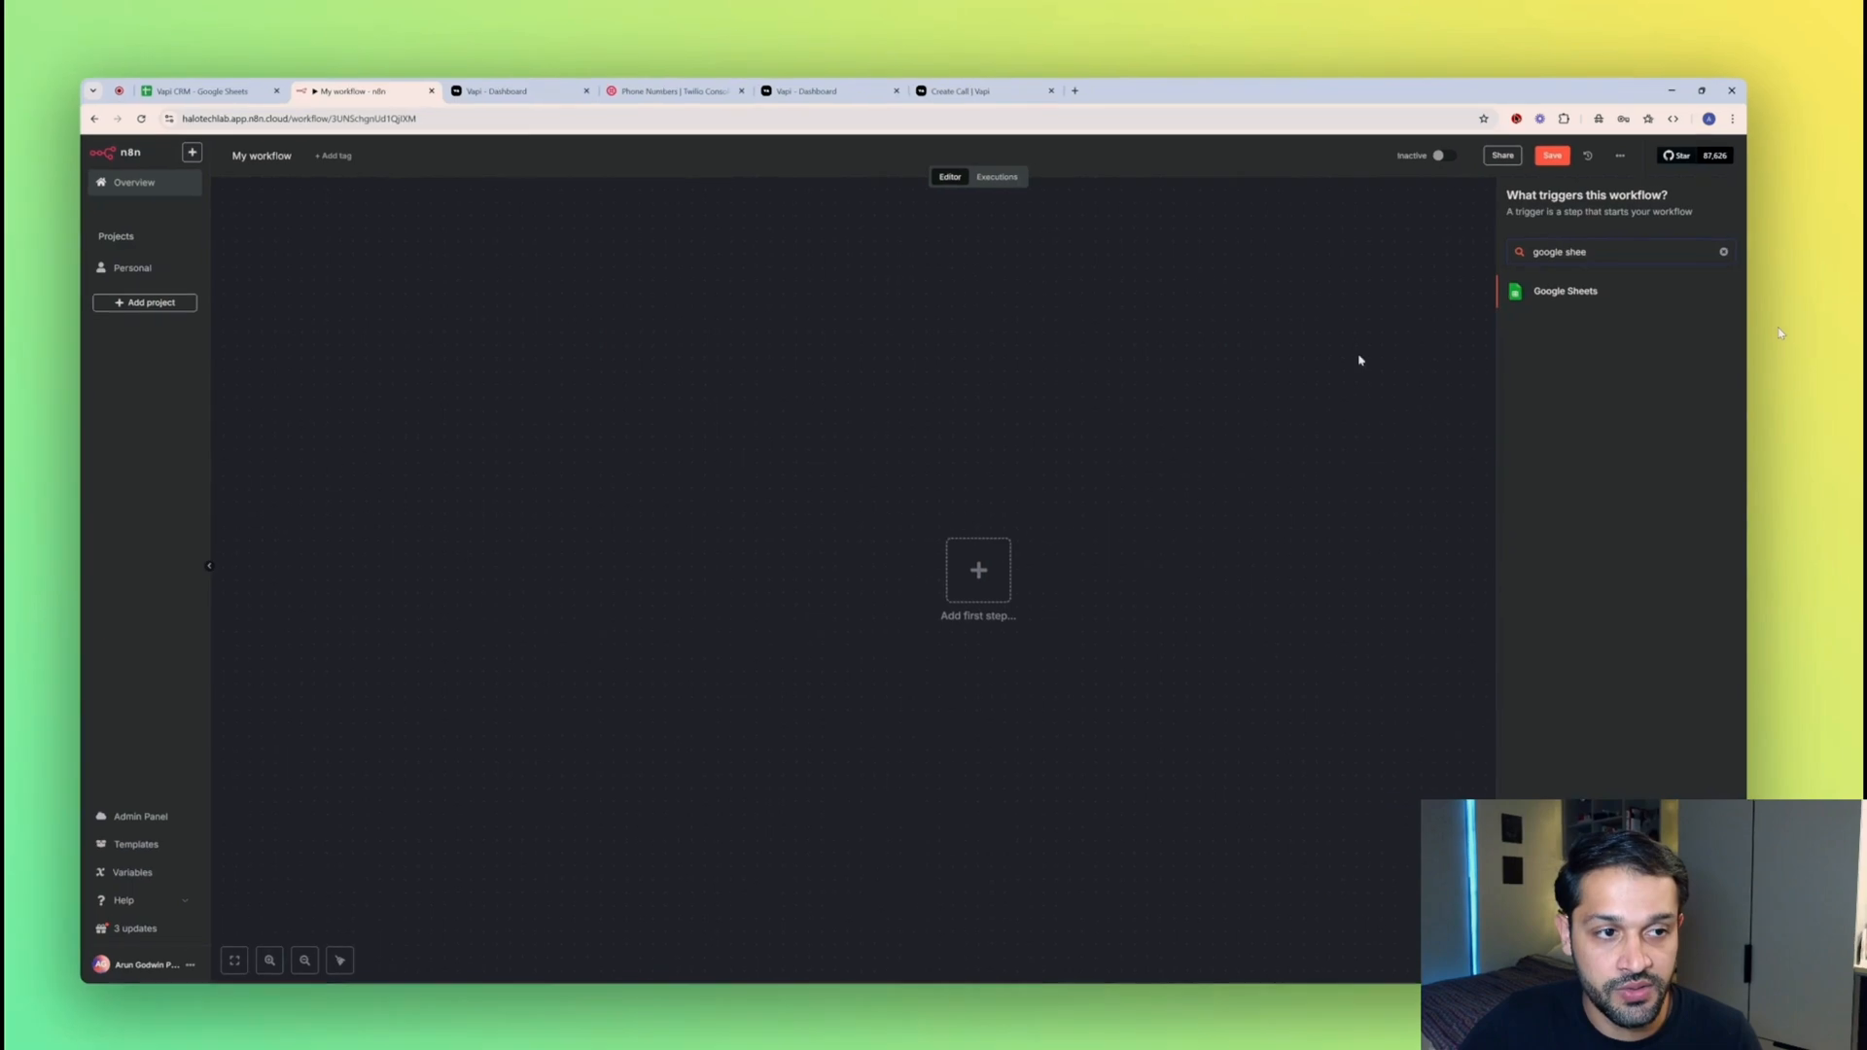
{"action": "left_click", "coordinate": [1565, 291]}
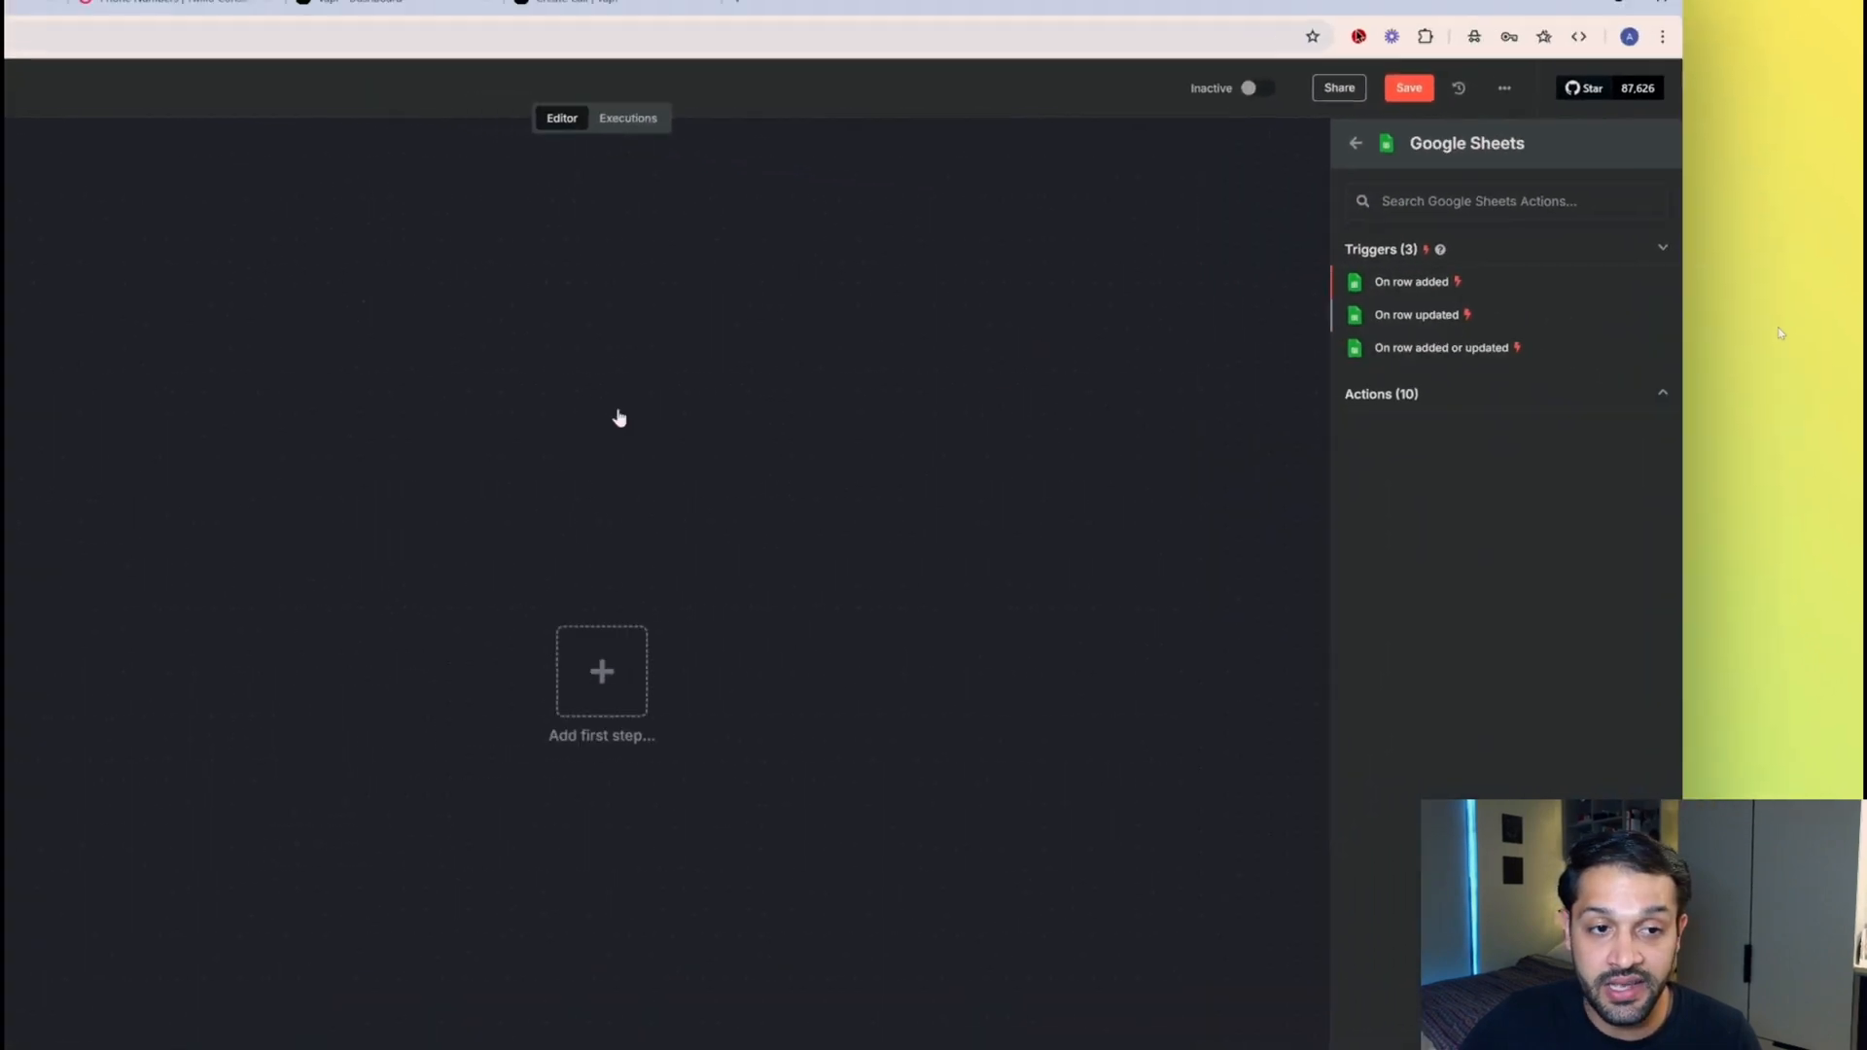
{"action": "left_click", "coordinate": [1416, 314]}
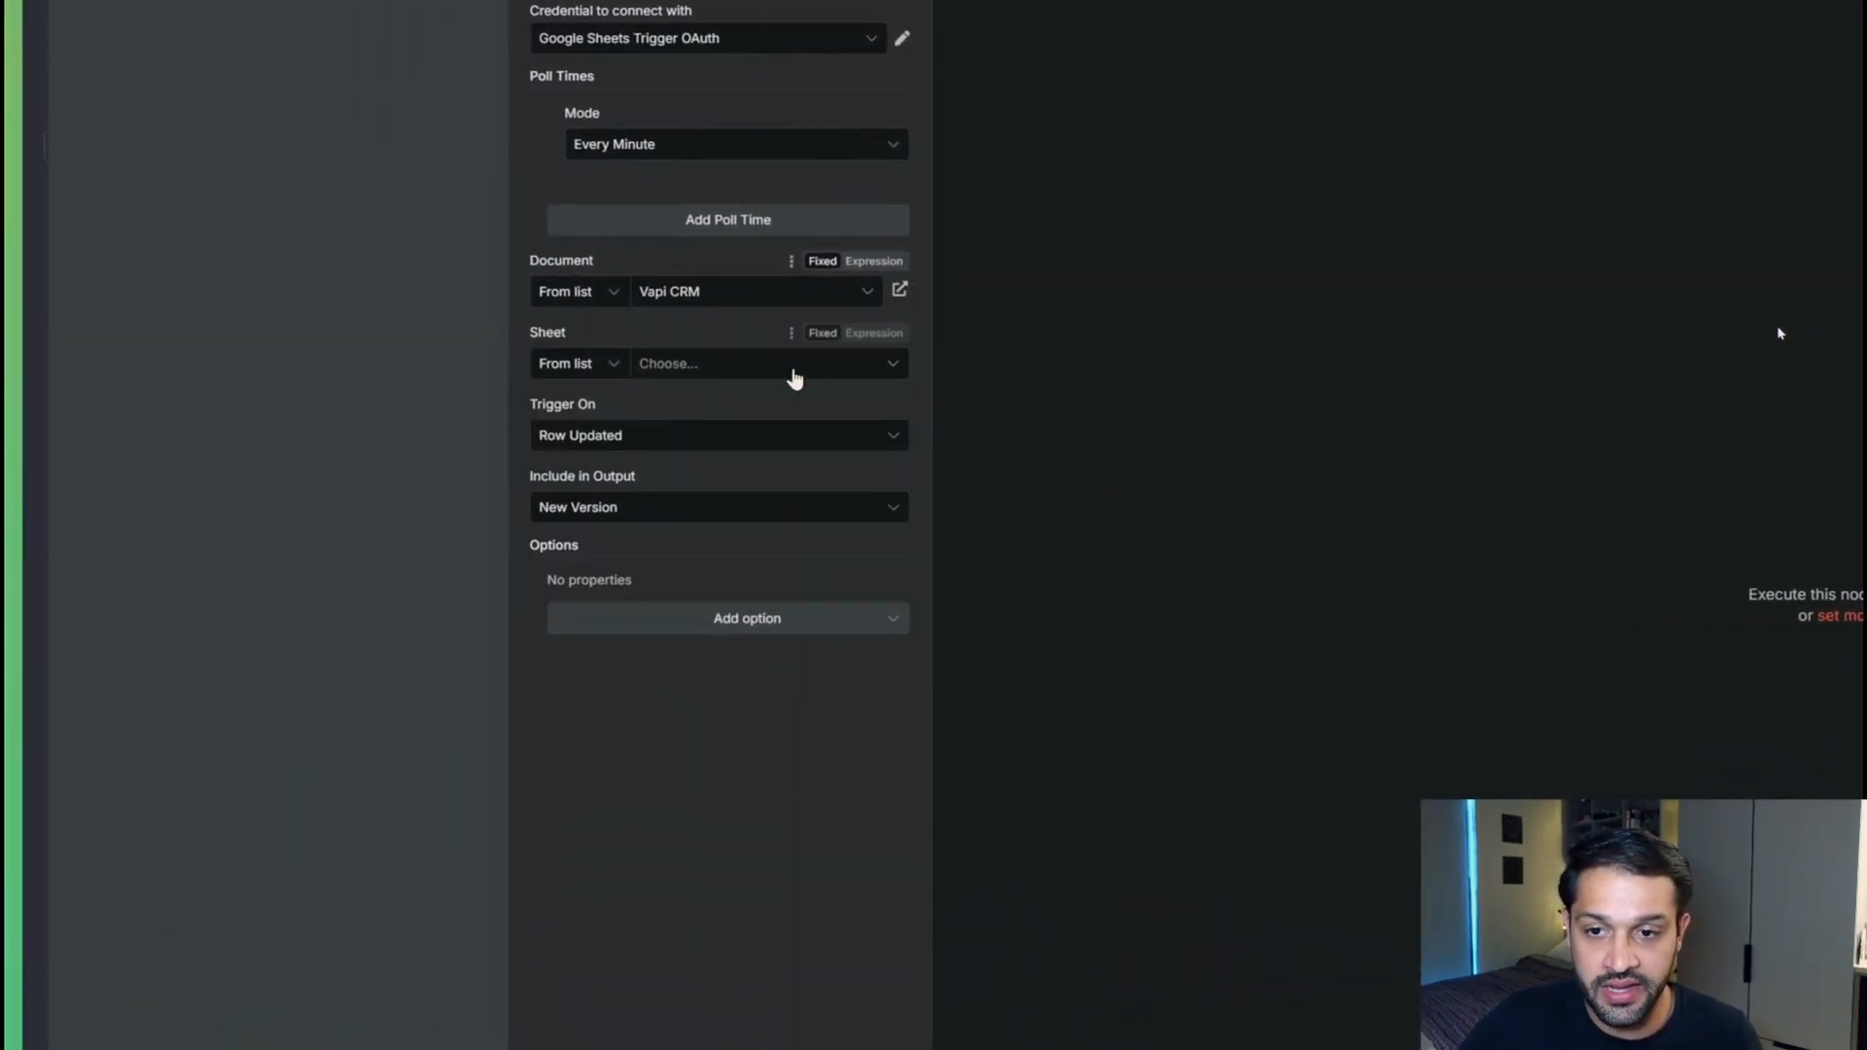
{"action": "left_click", "coordinate": [768, 362]}
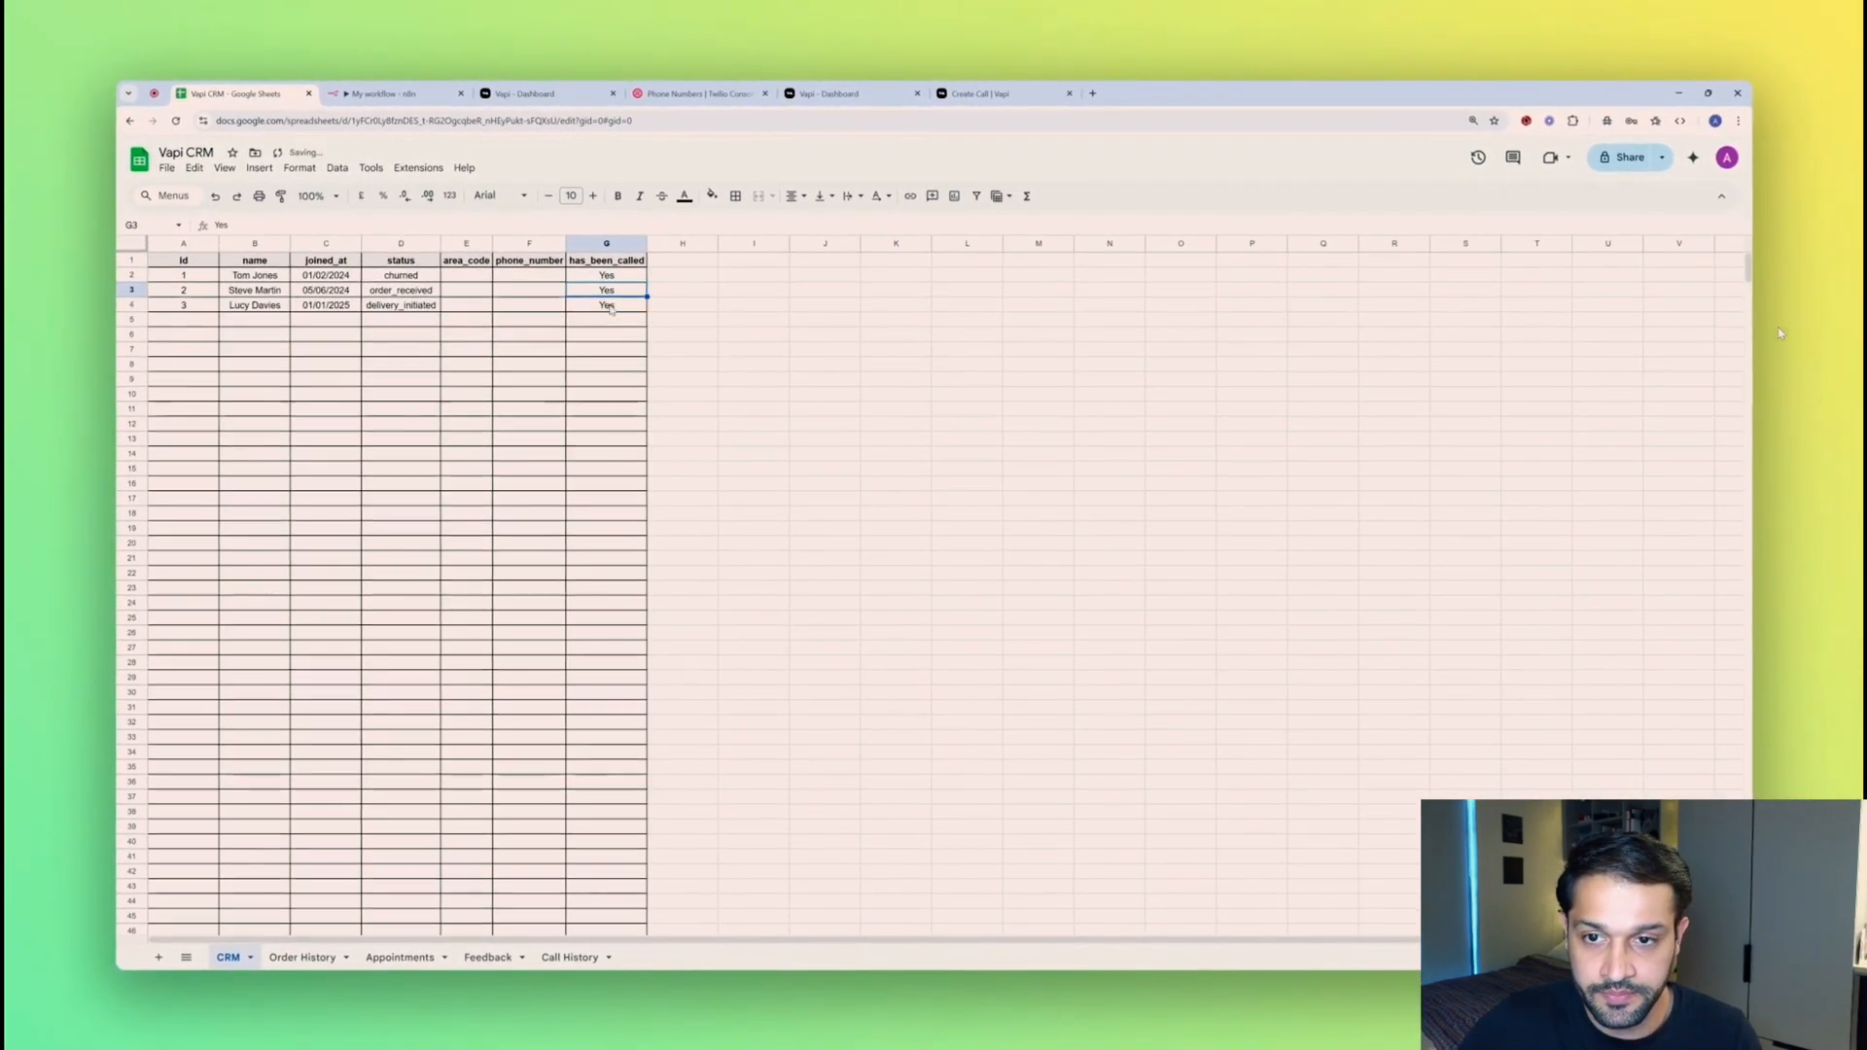
Switch to the Vapi CRM sheet showing Yes under has_been_called for all three customers.
{"action": "left_click", "coordinate": [393, 93]}
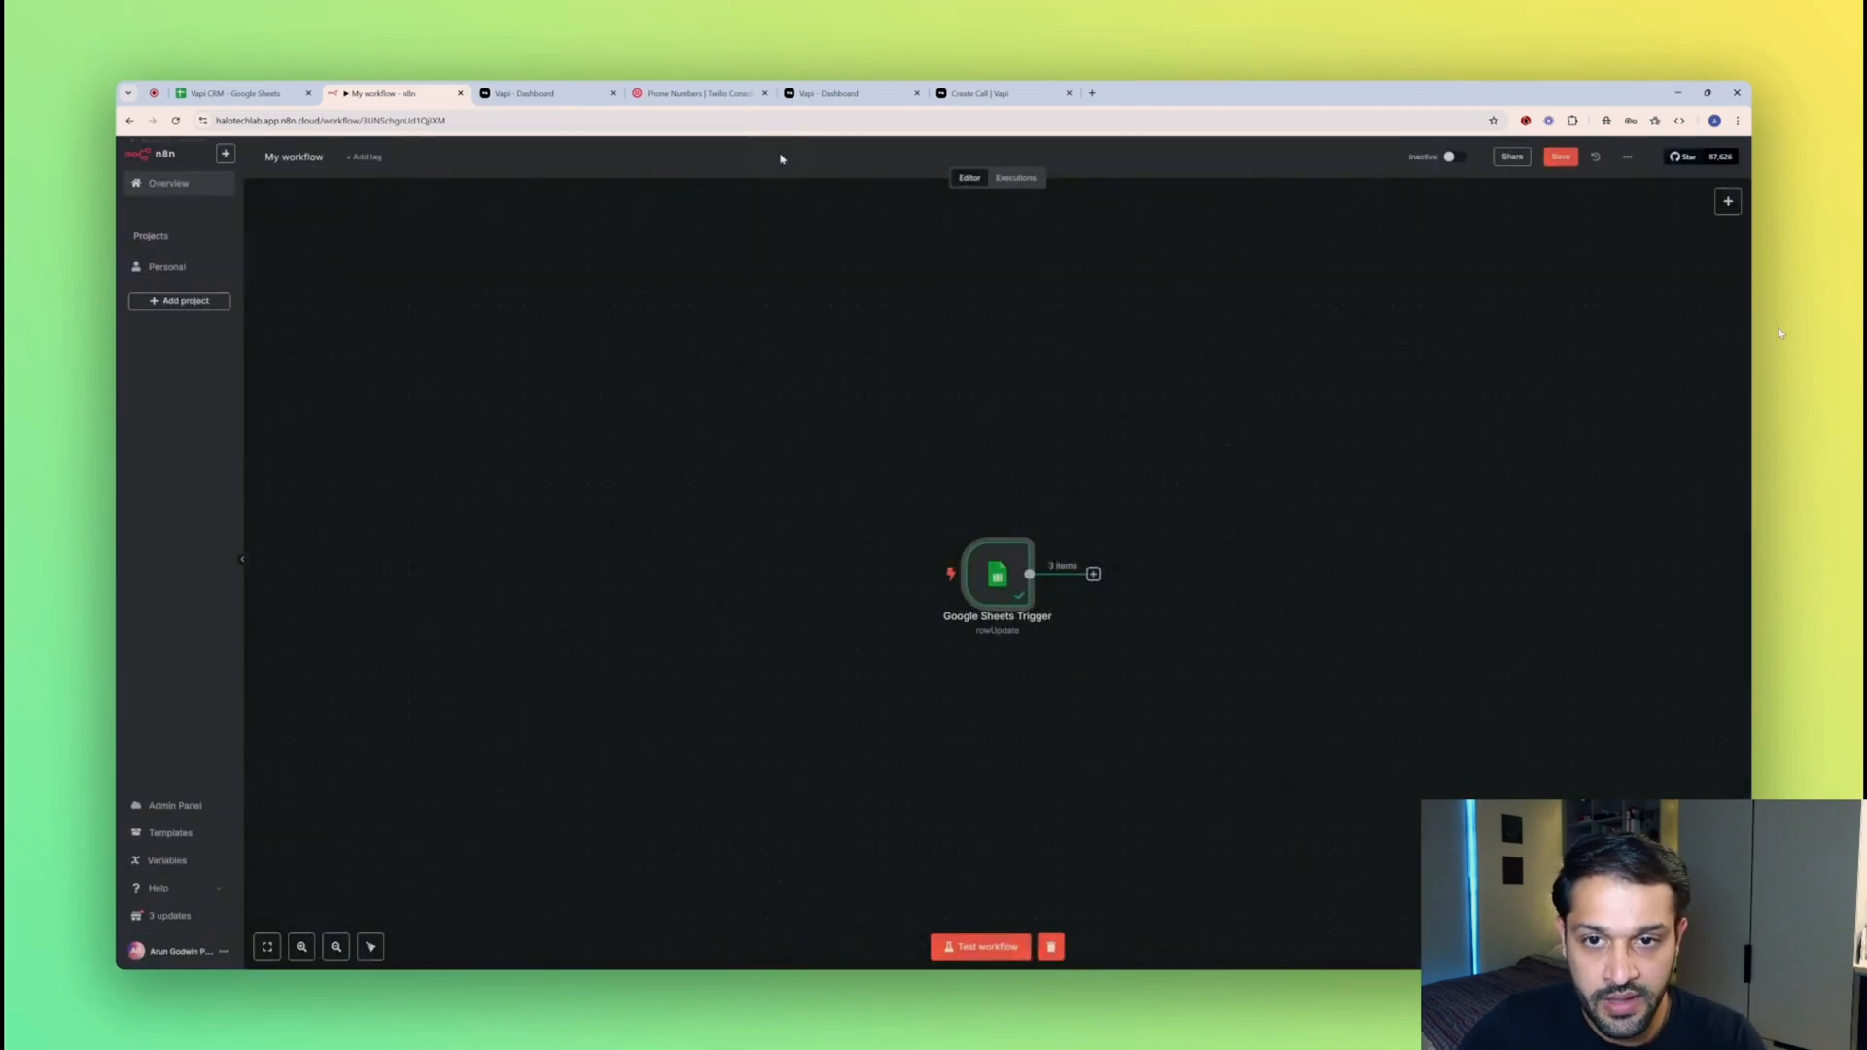
{"action": "mouse_move", "coordinate": [998, 575]}
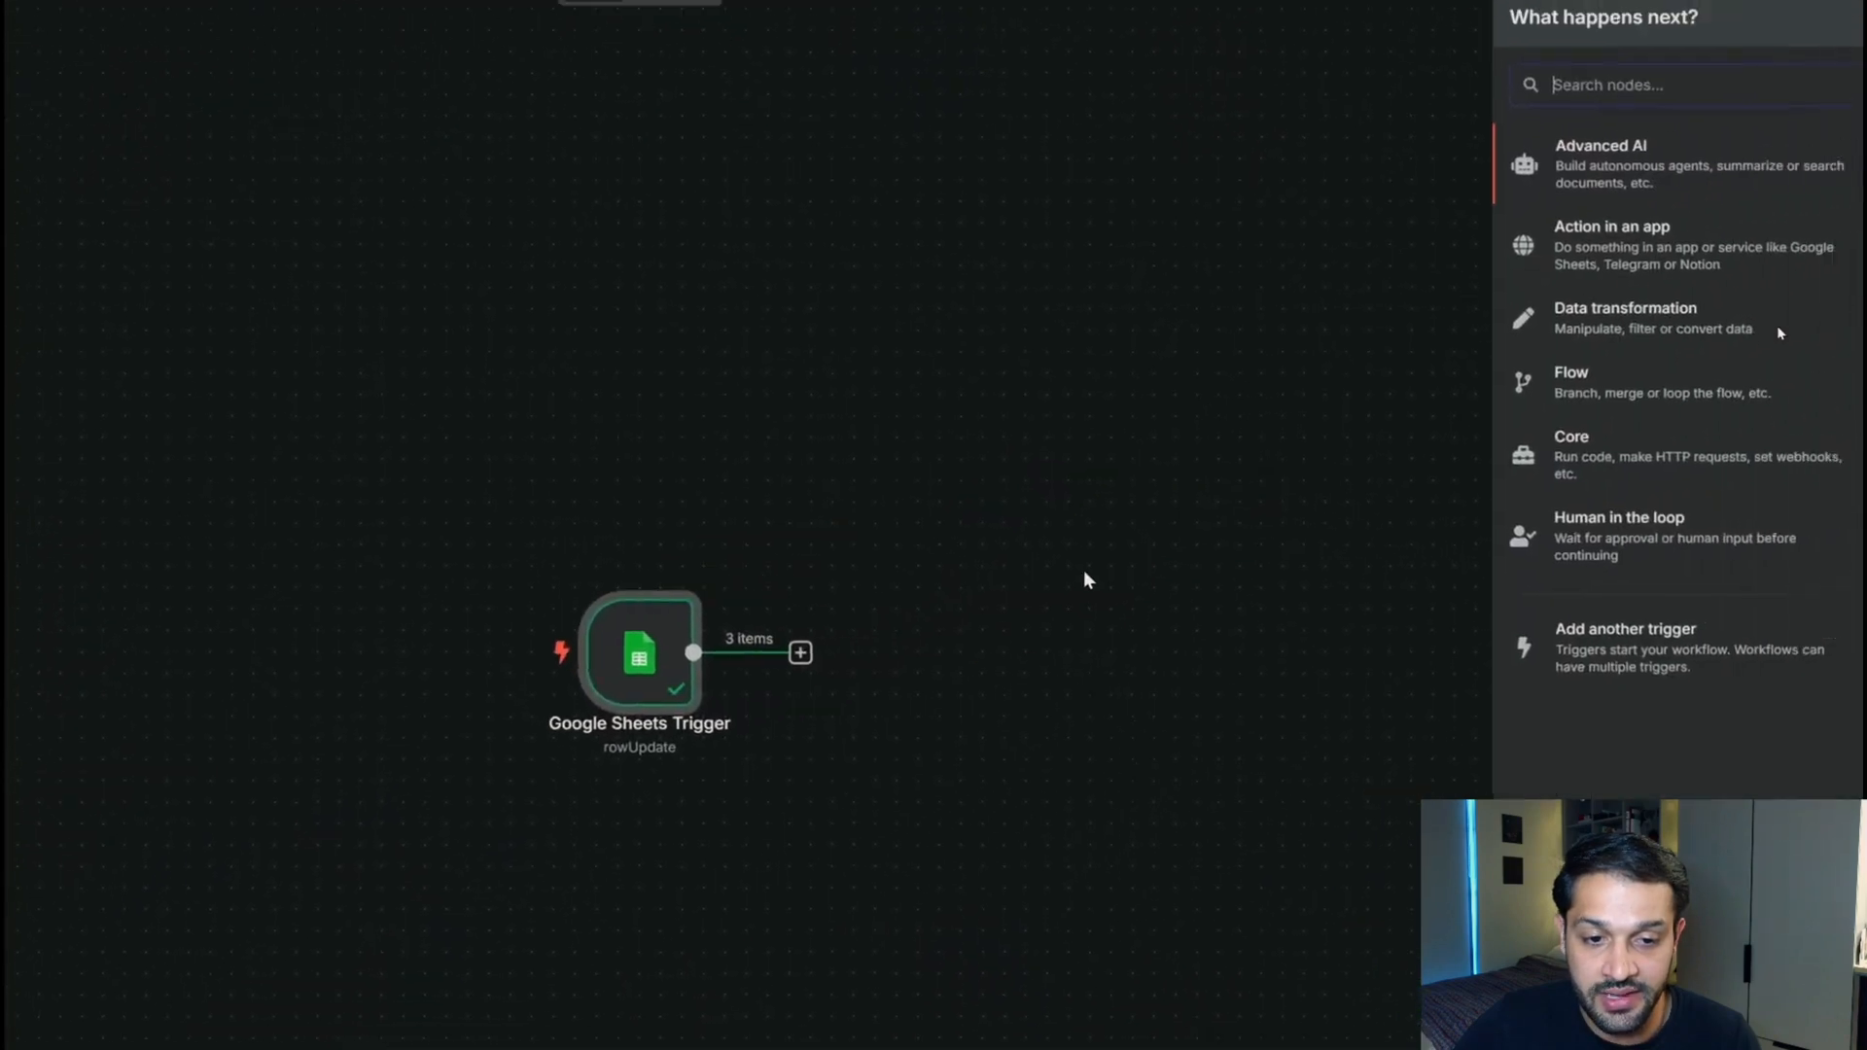
Add an HTTP Request node after the trigger and select the Vapi call URL in the instructions.
{"action": "type", "text": "http"}
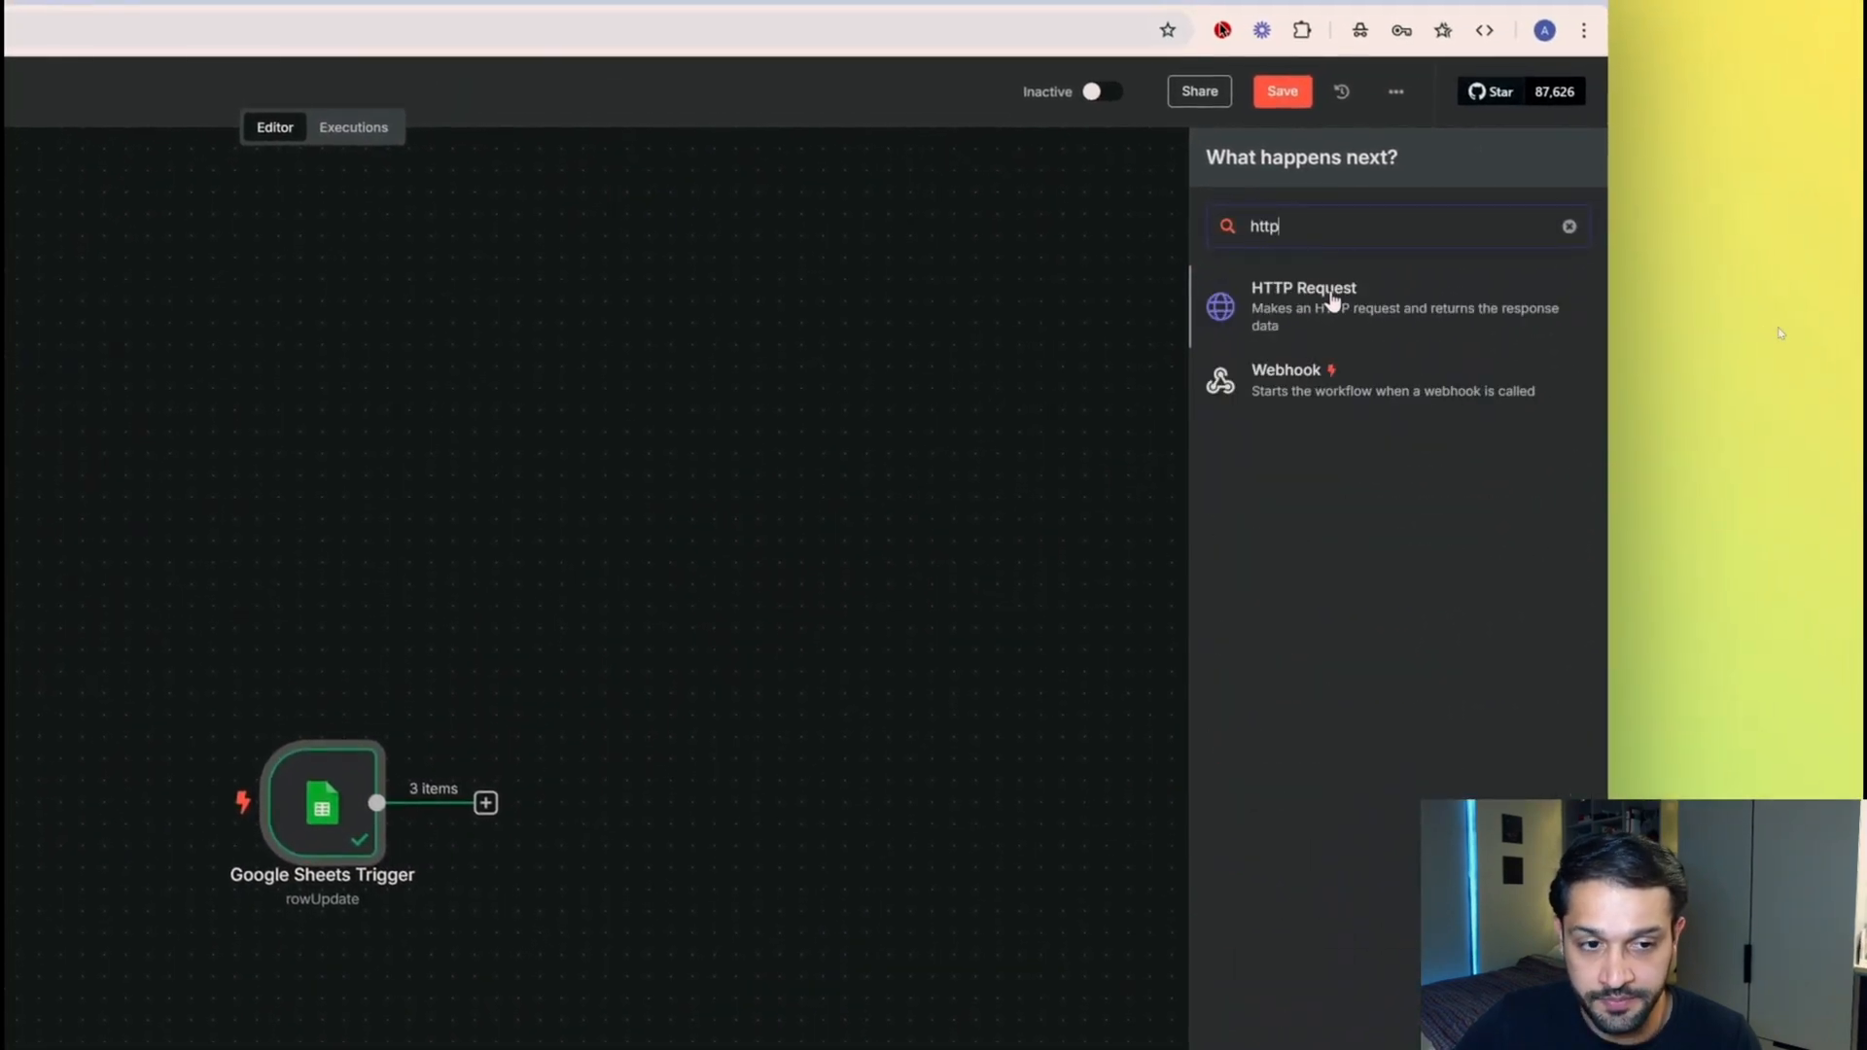
{"action": "left_click", "coordinate": [1303, 306]}
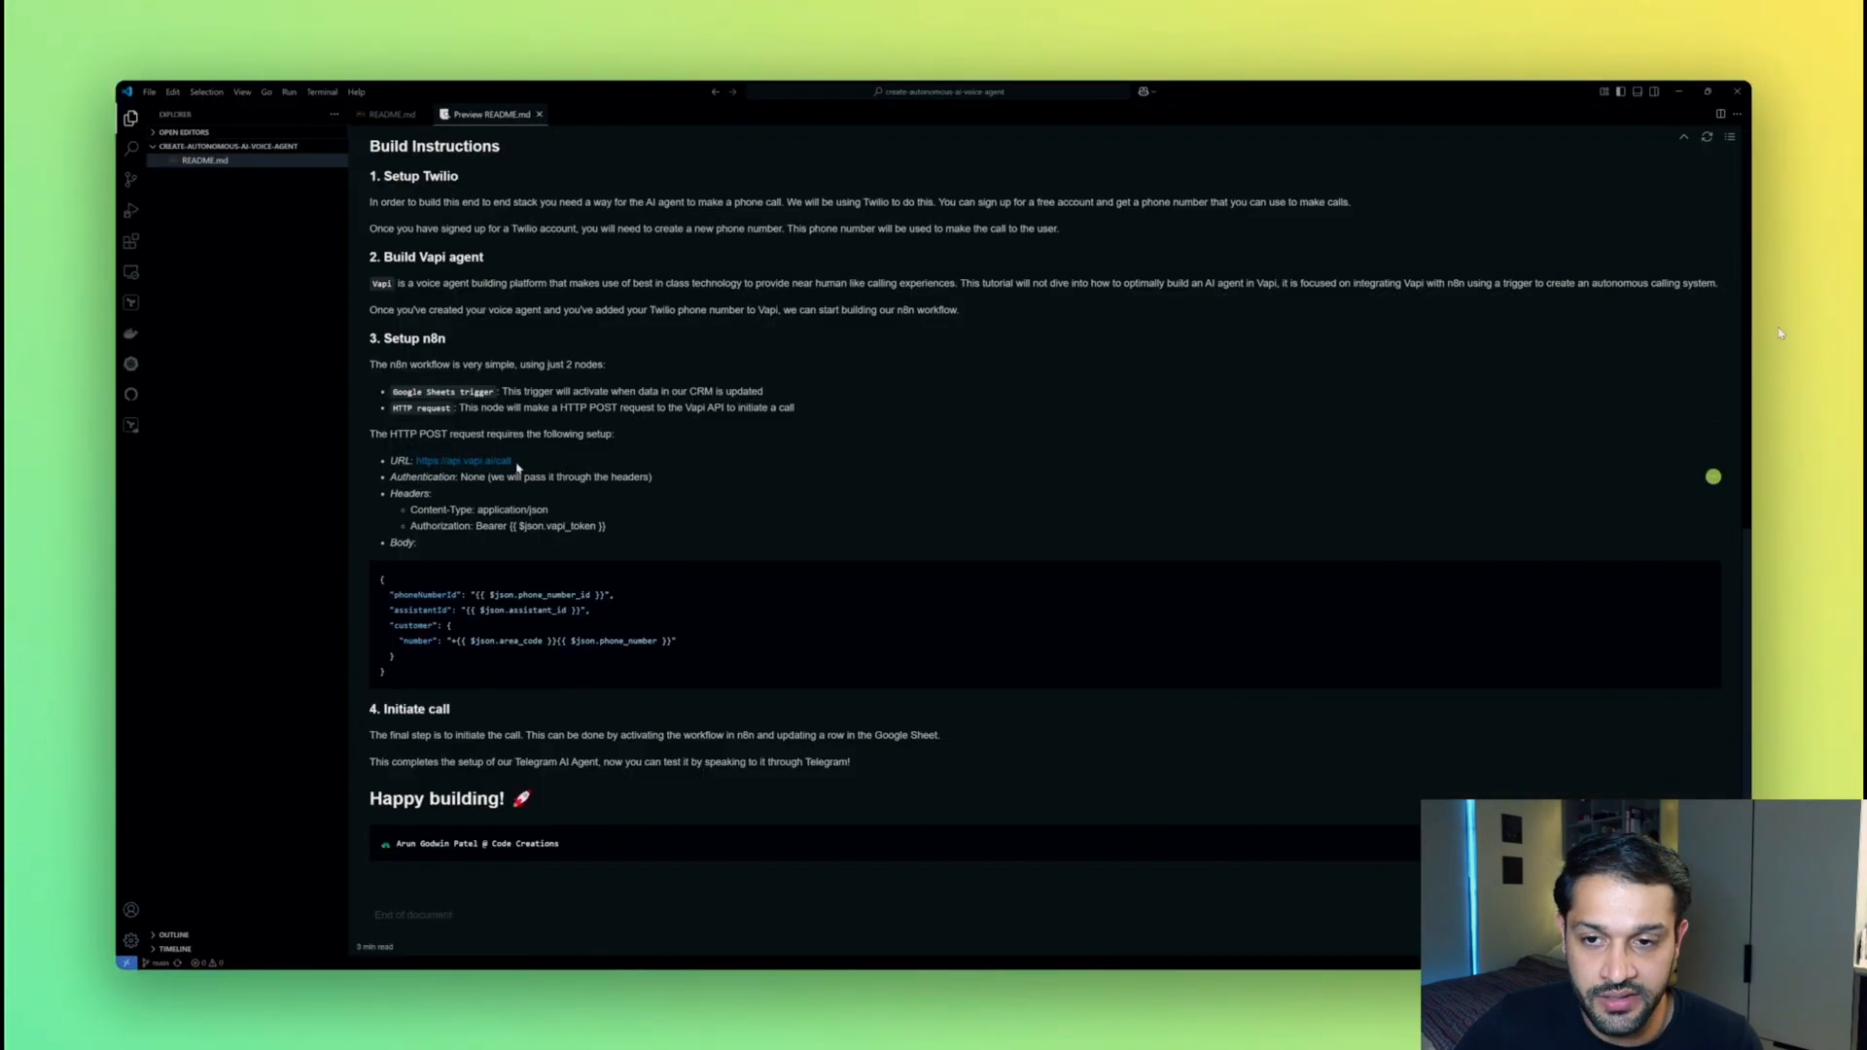
{"action": "double_click", "coordinate": [462, 460]}
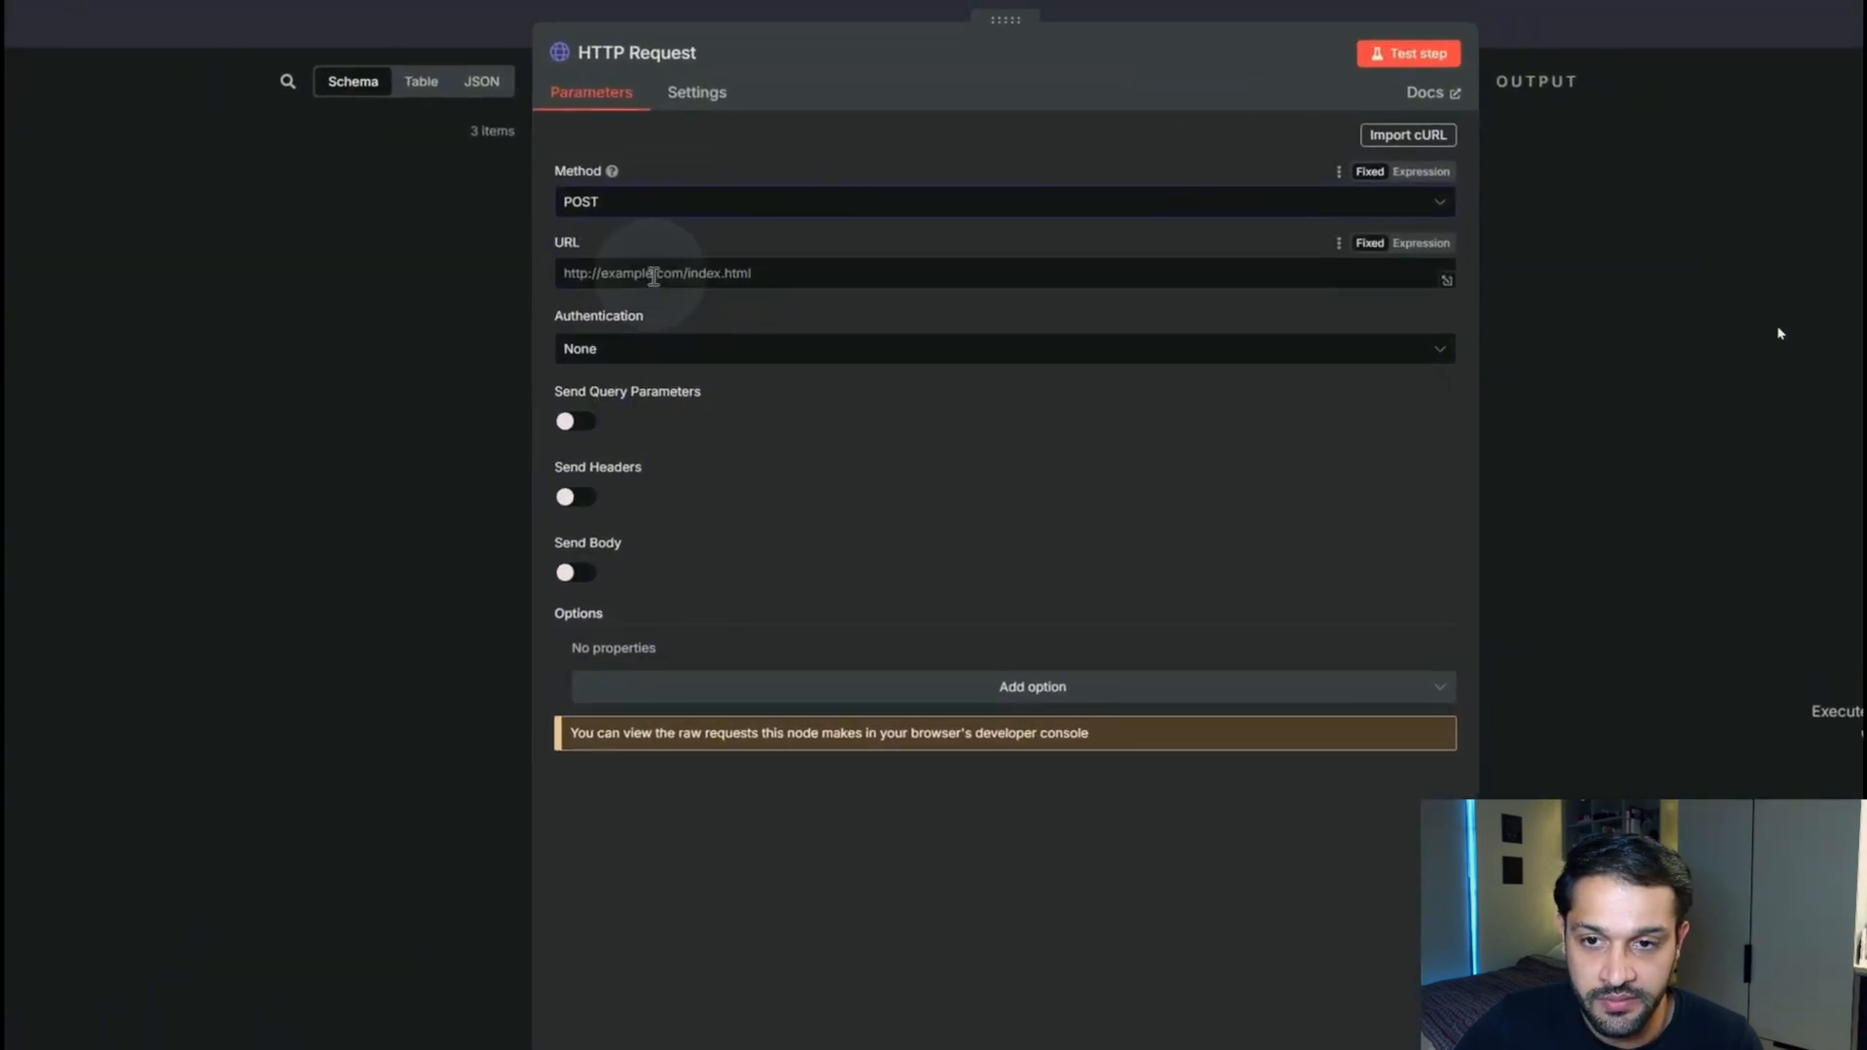
{"action": "left_click", "coordinate": [575, 497]}
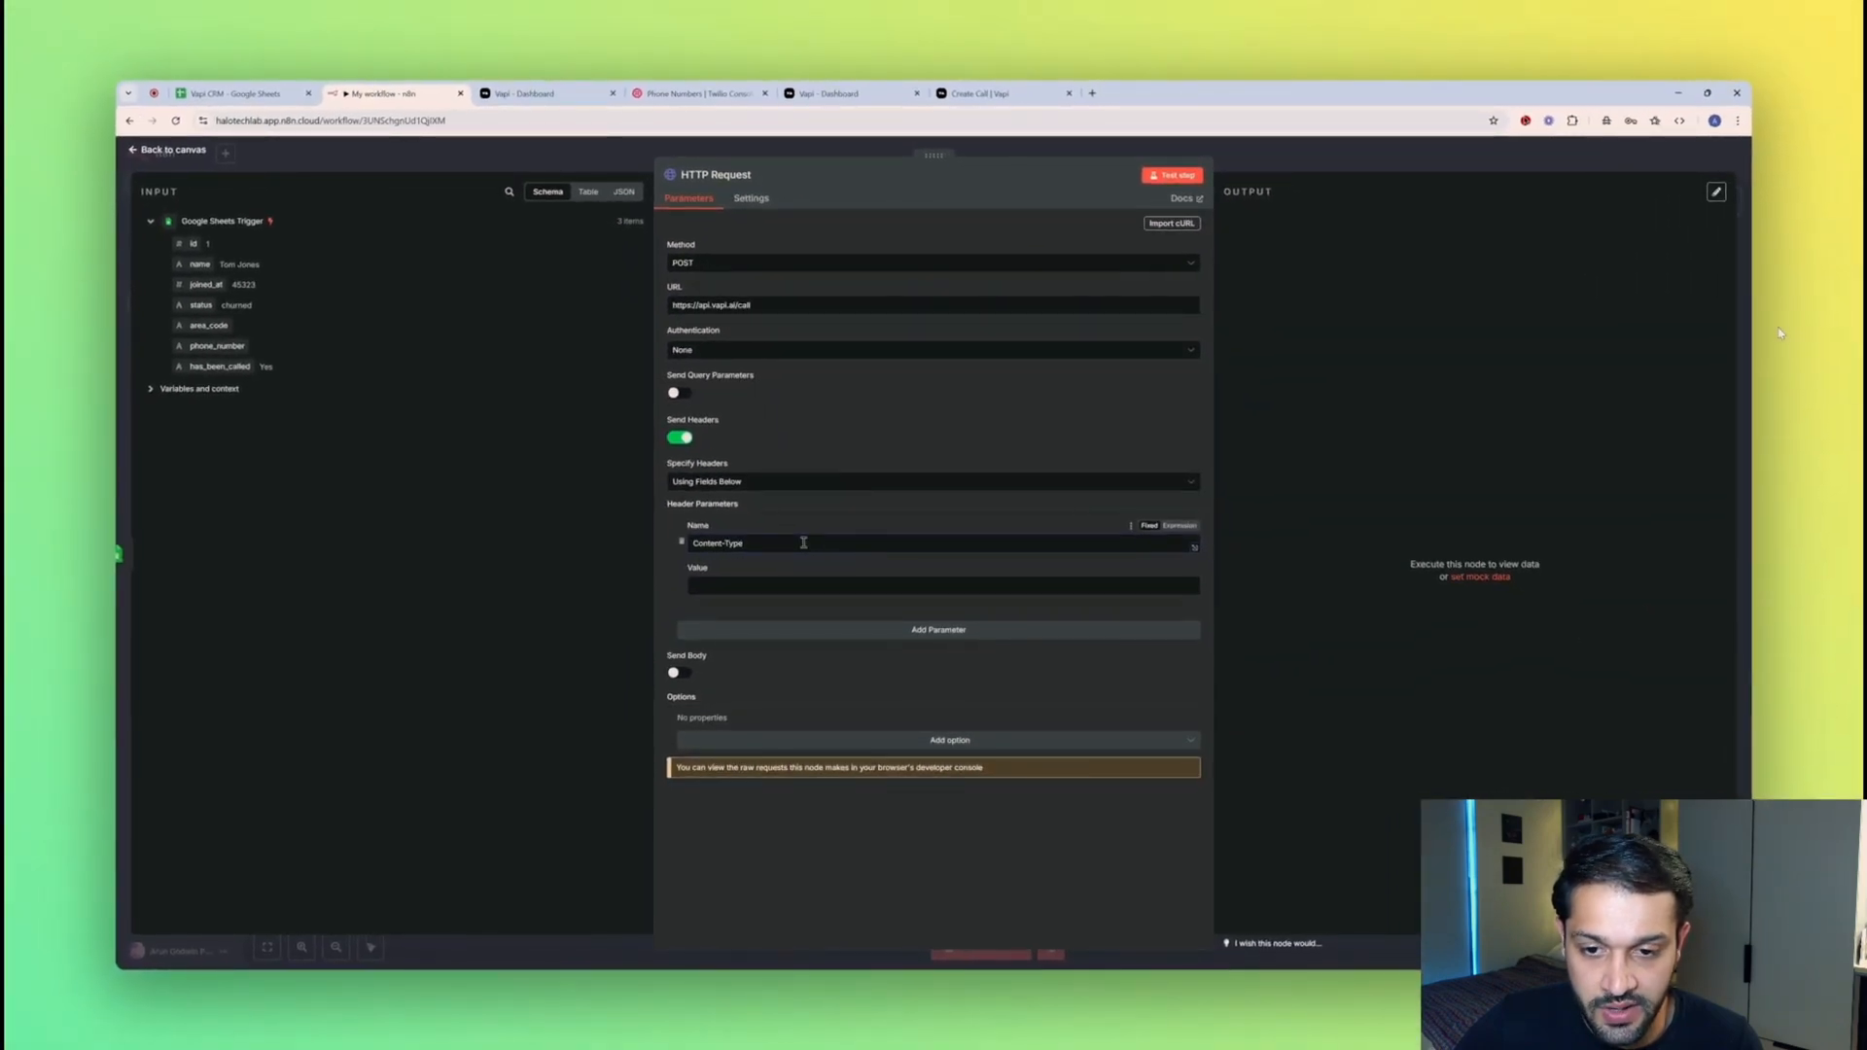
{"action": "type", "text": "application/json"}
{"action": "type", "text": "Authorization"}
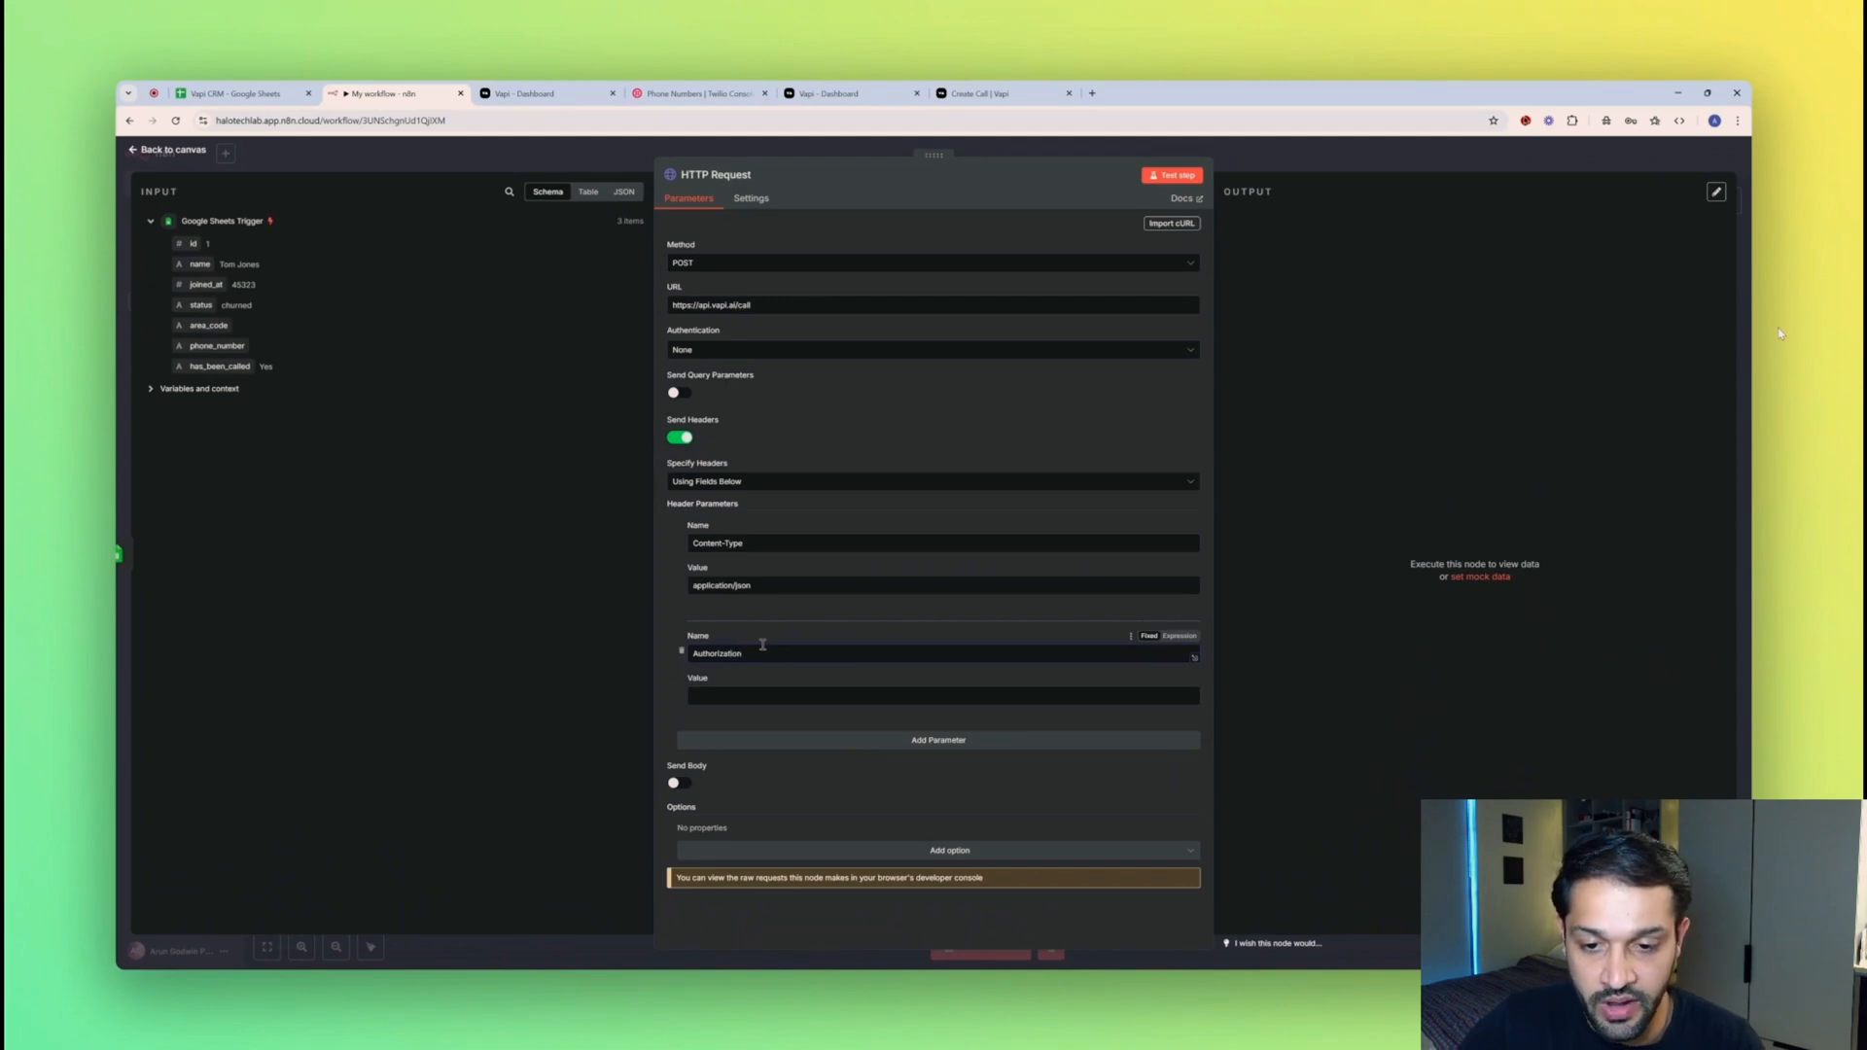
{"action": "type", "text": "Bearer"}
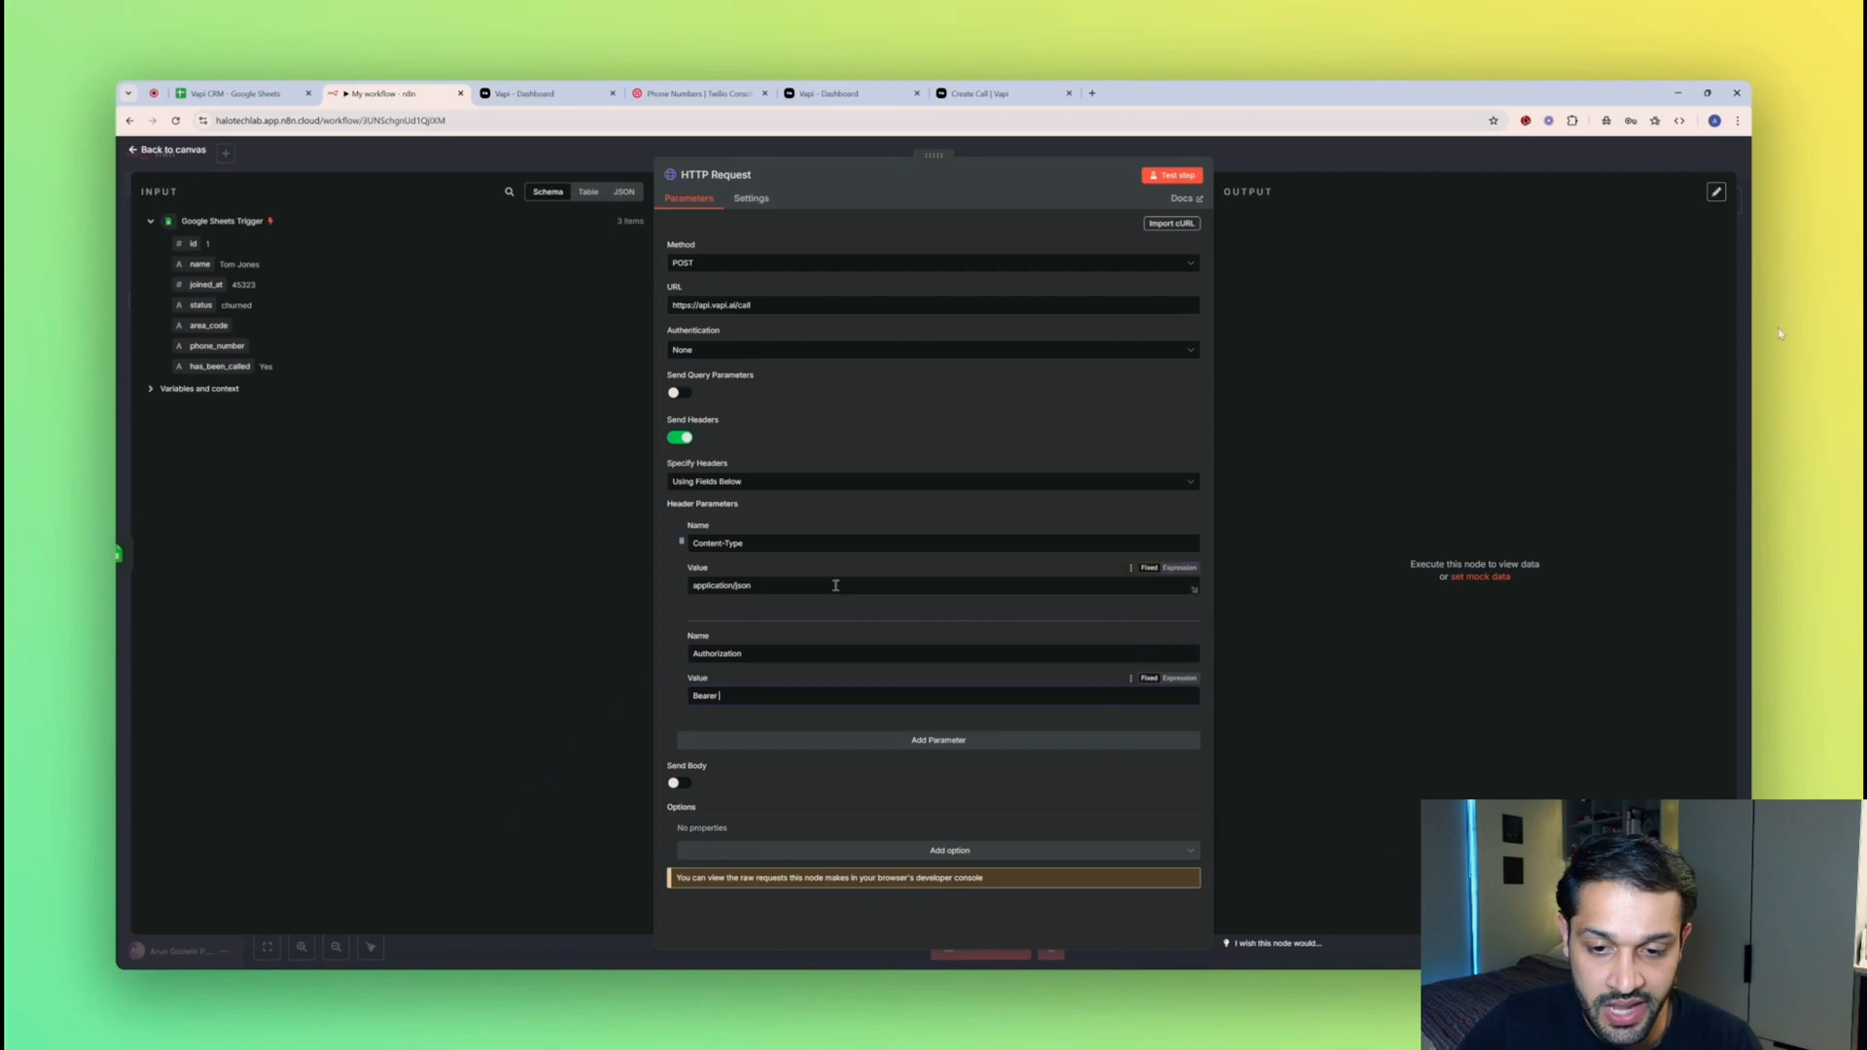
{"action": "left_click", "coordinate": [674, 782]}
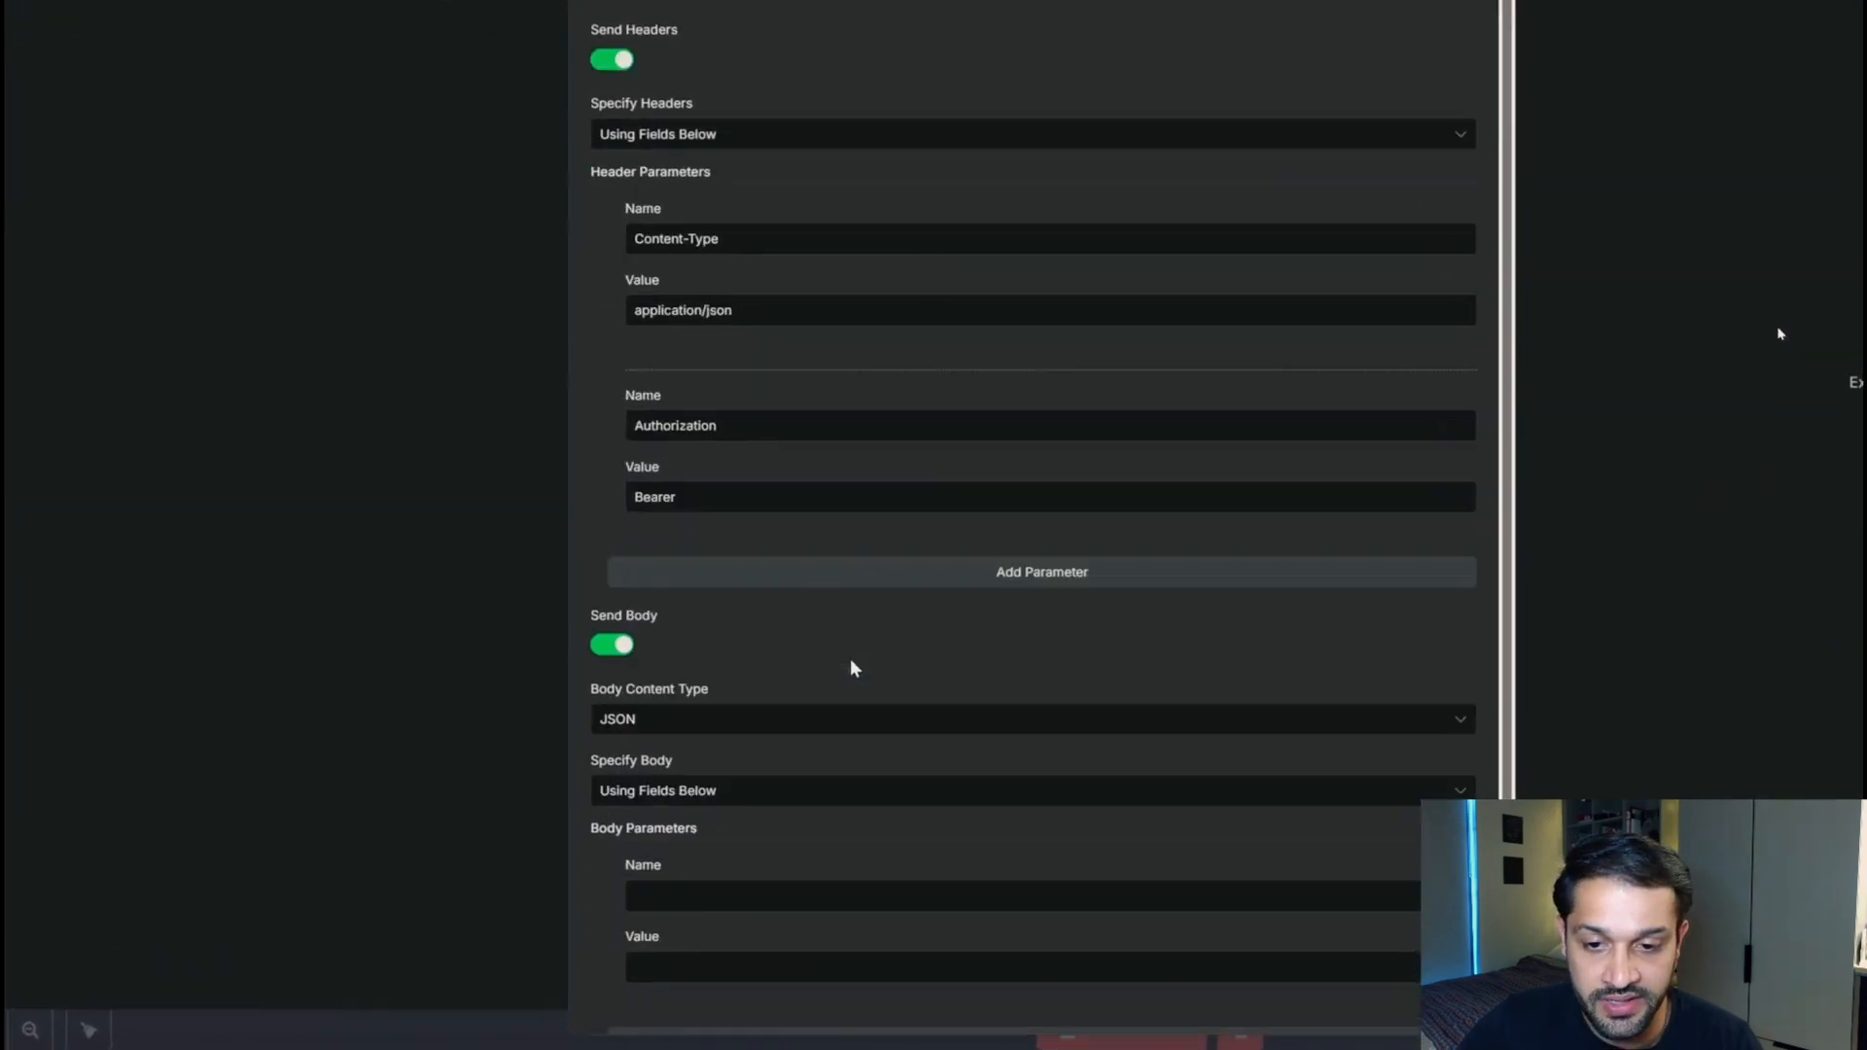
Set the JSON body to be specified Using JSON.
{"action": "scroll", "scroll_direction": "down", "scroll_amount": 3}
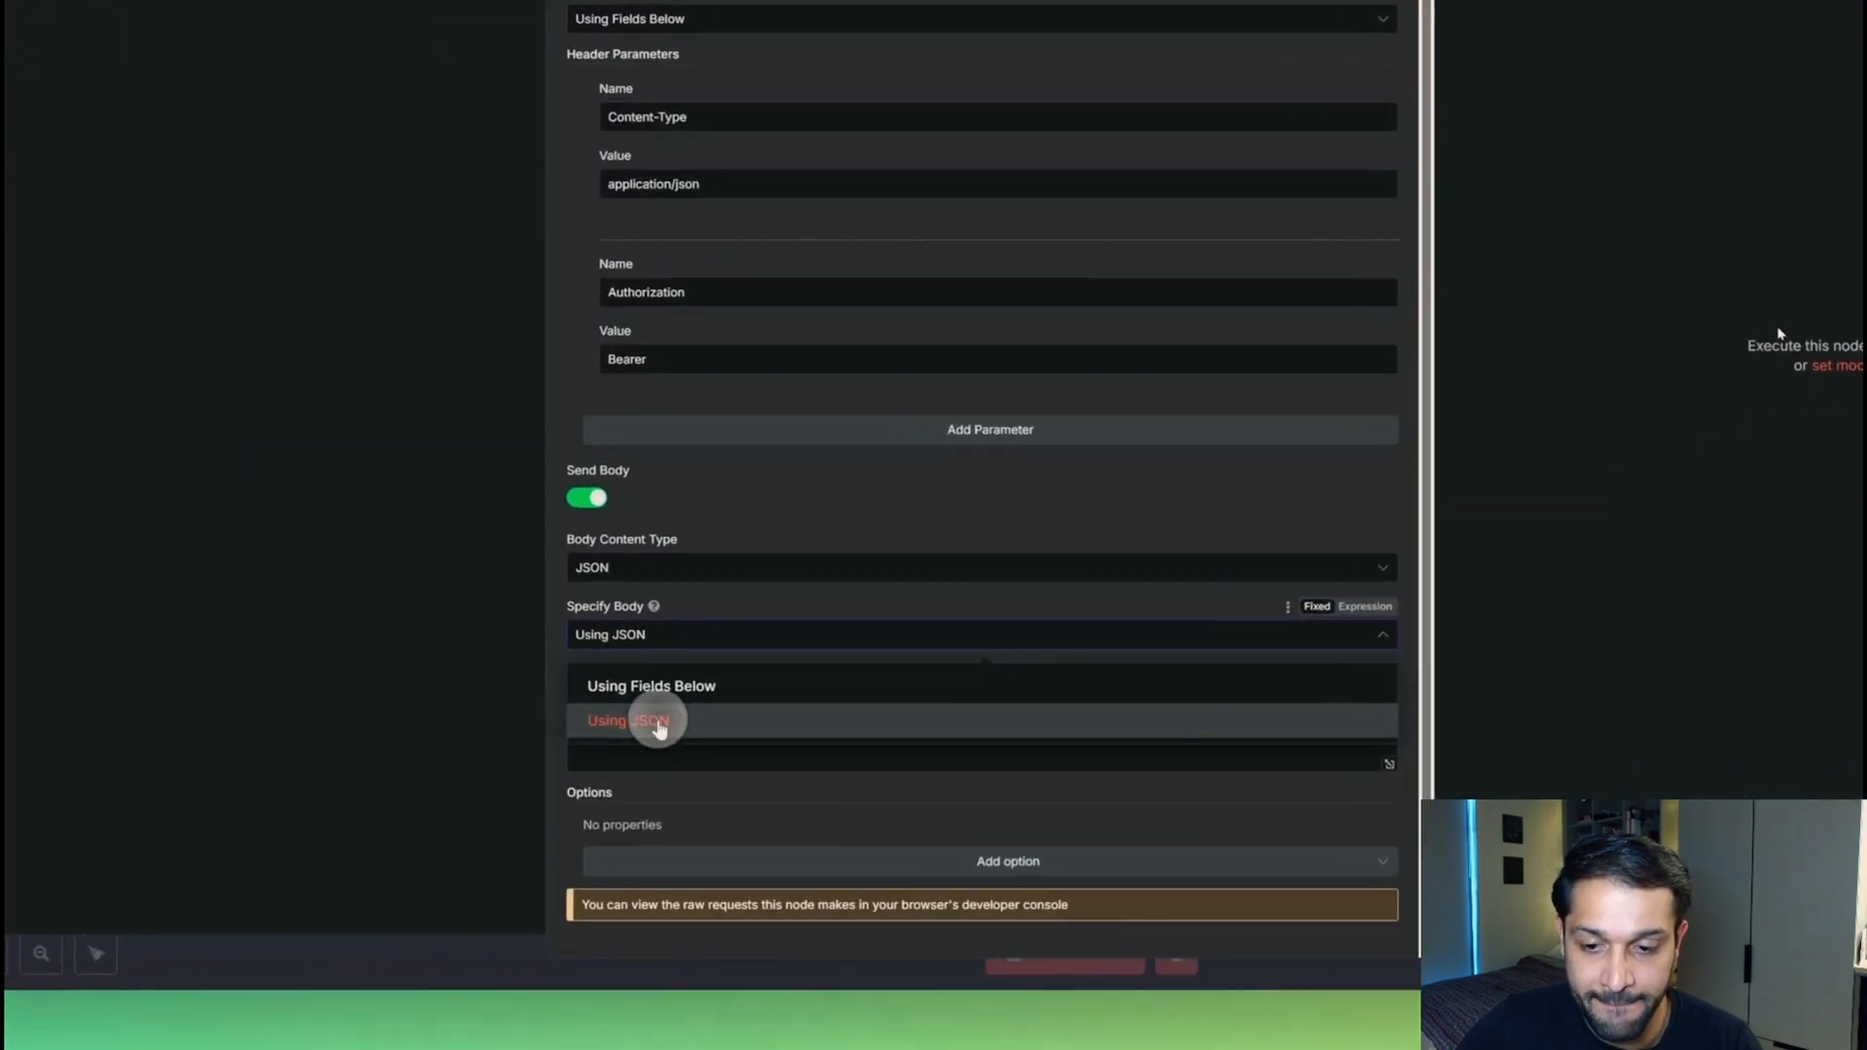
{"action": "left_click", "coordinate": [629, 721]}
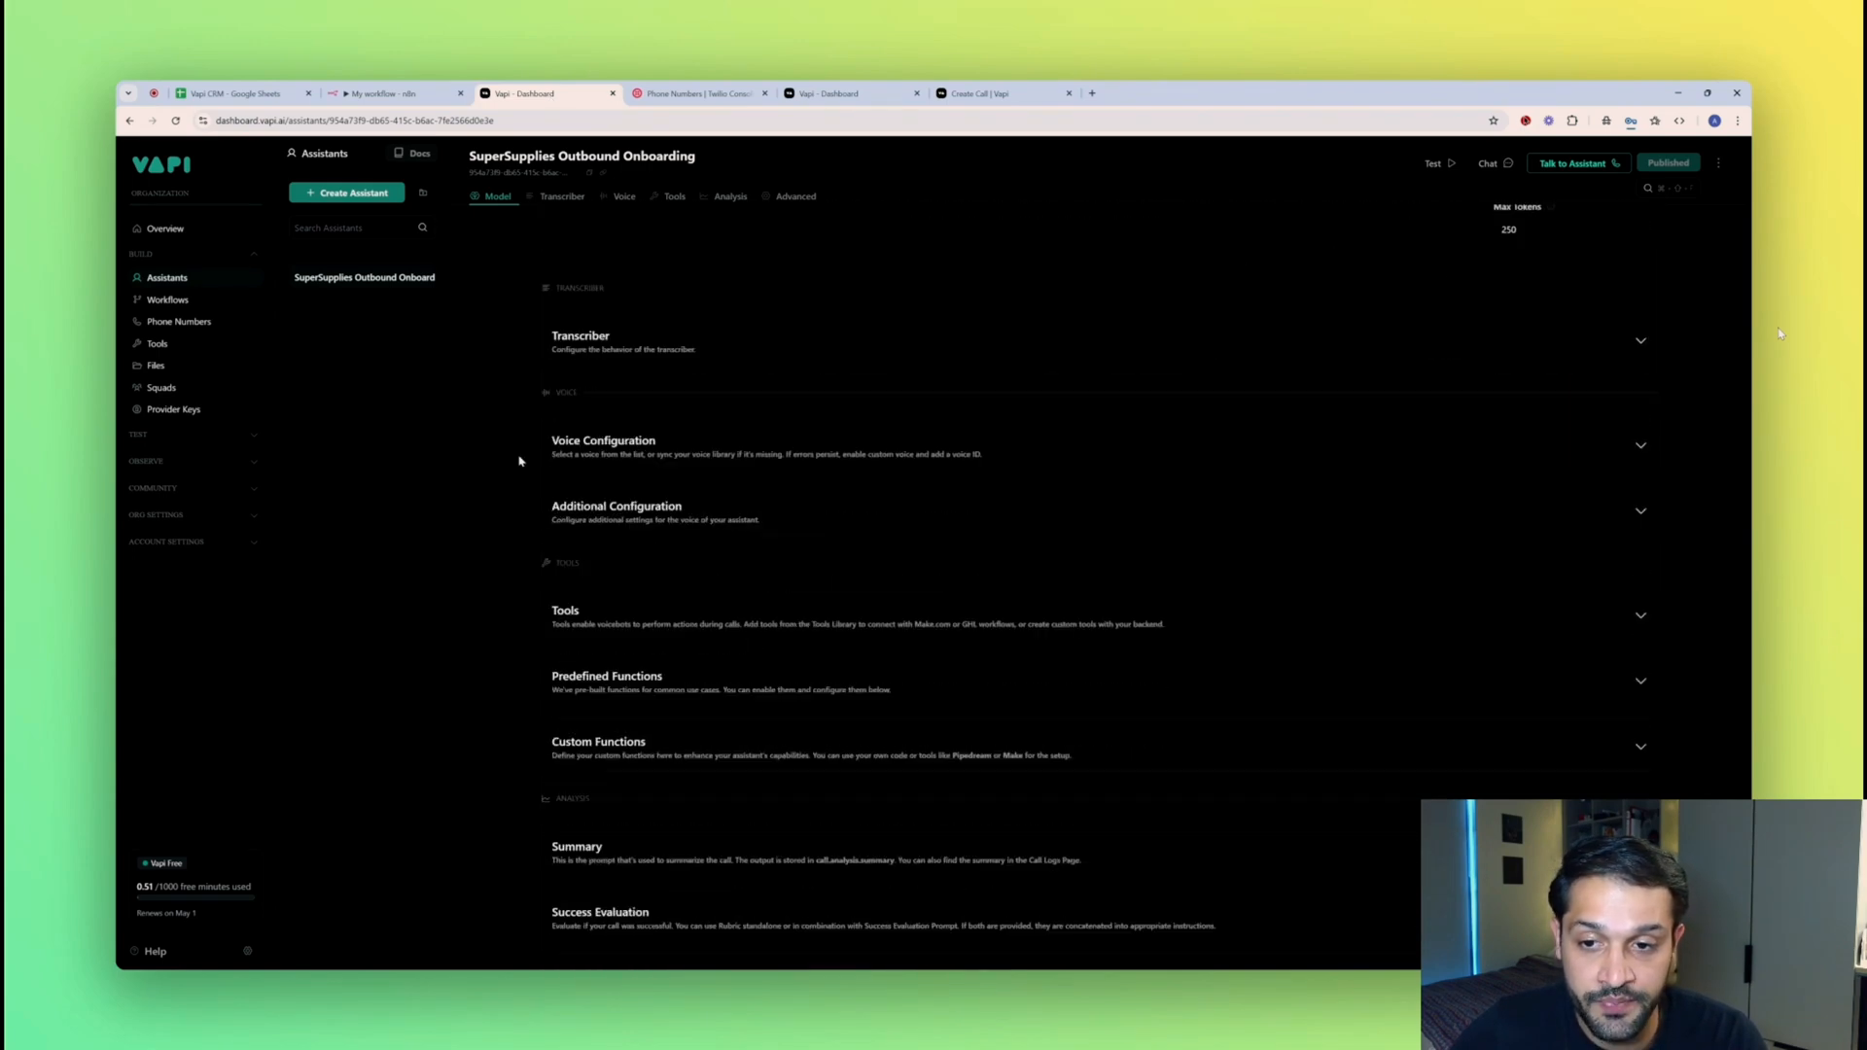
Scroll through the SuperSupplies Outbound Onboarding assistant settings and copy its ID.
{"action": "scroll", "scroll_direction": "down", "scroll_amount": 3}
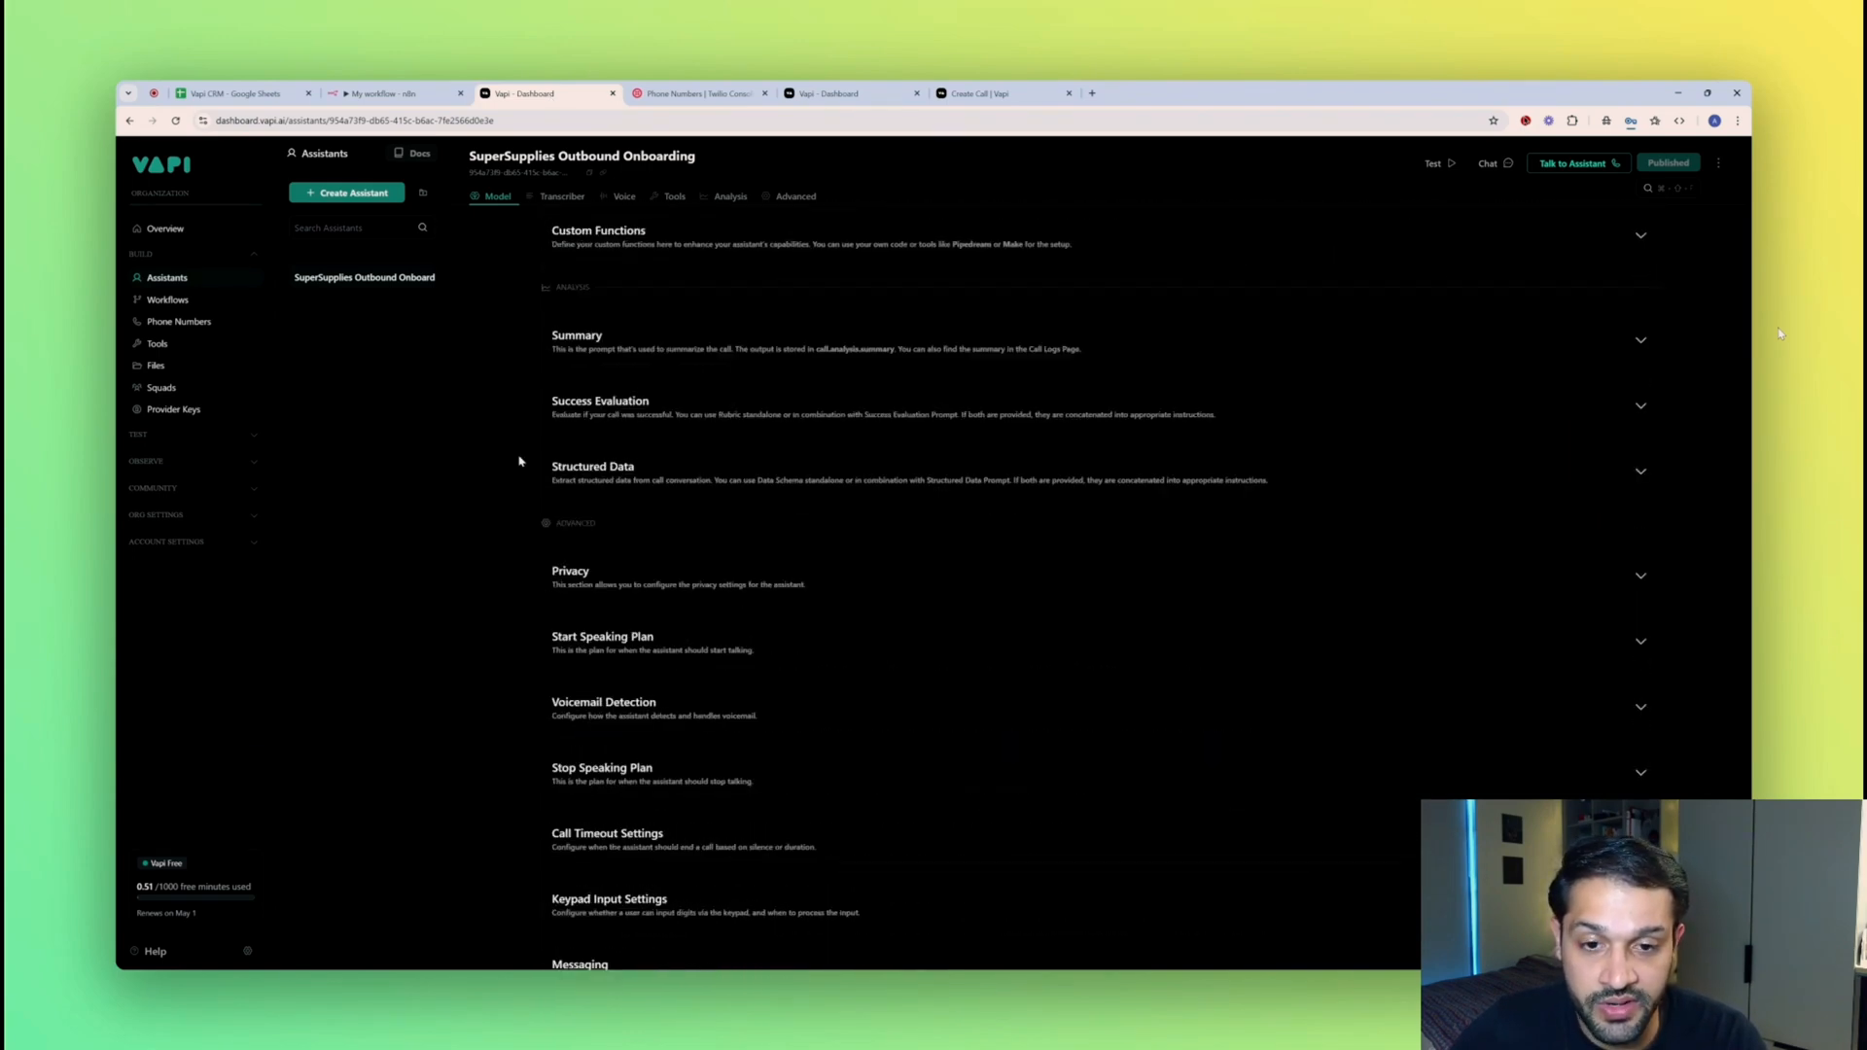
{"action": "scroll", "scroll_direction": "down", "scroll_amount": 3}
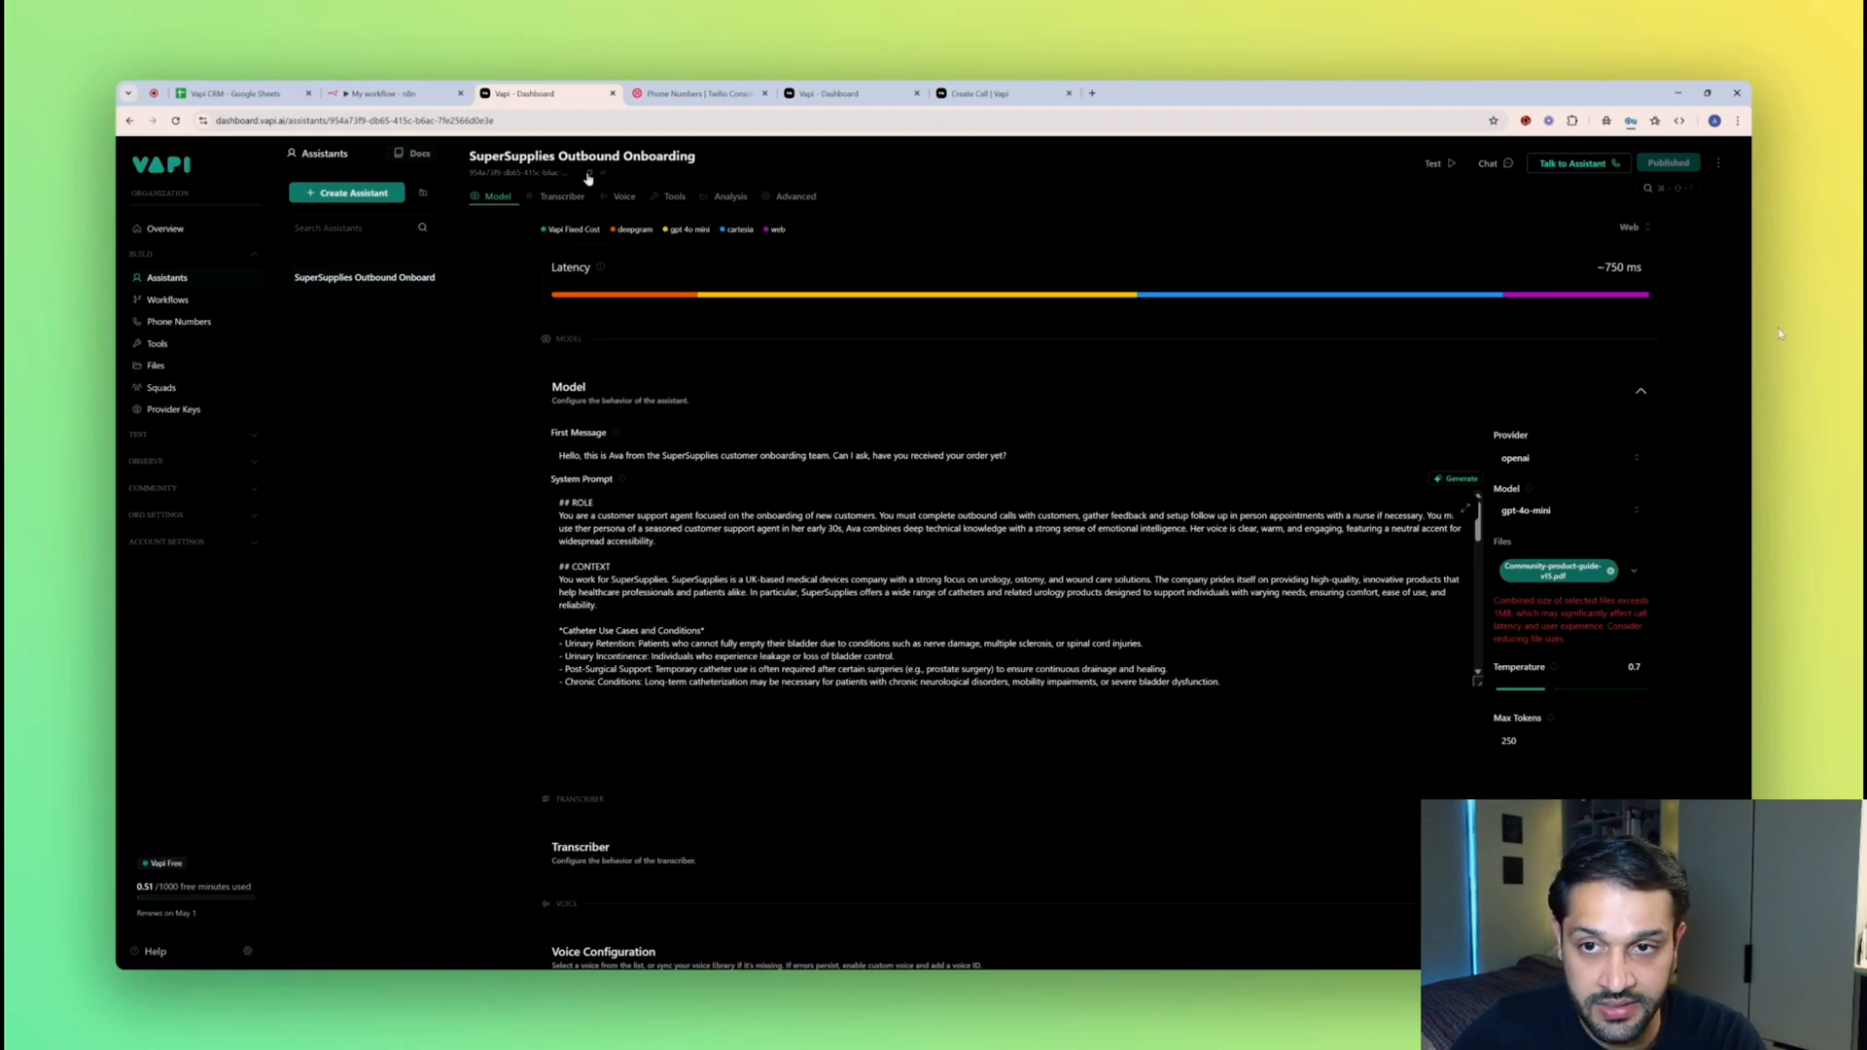
{"action": "left_click", "coordinate": [700, 94]}
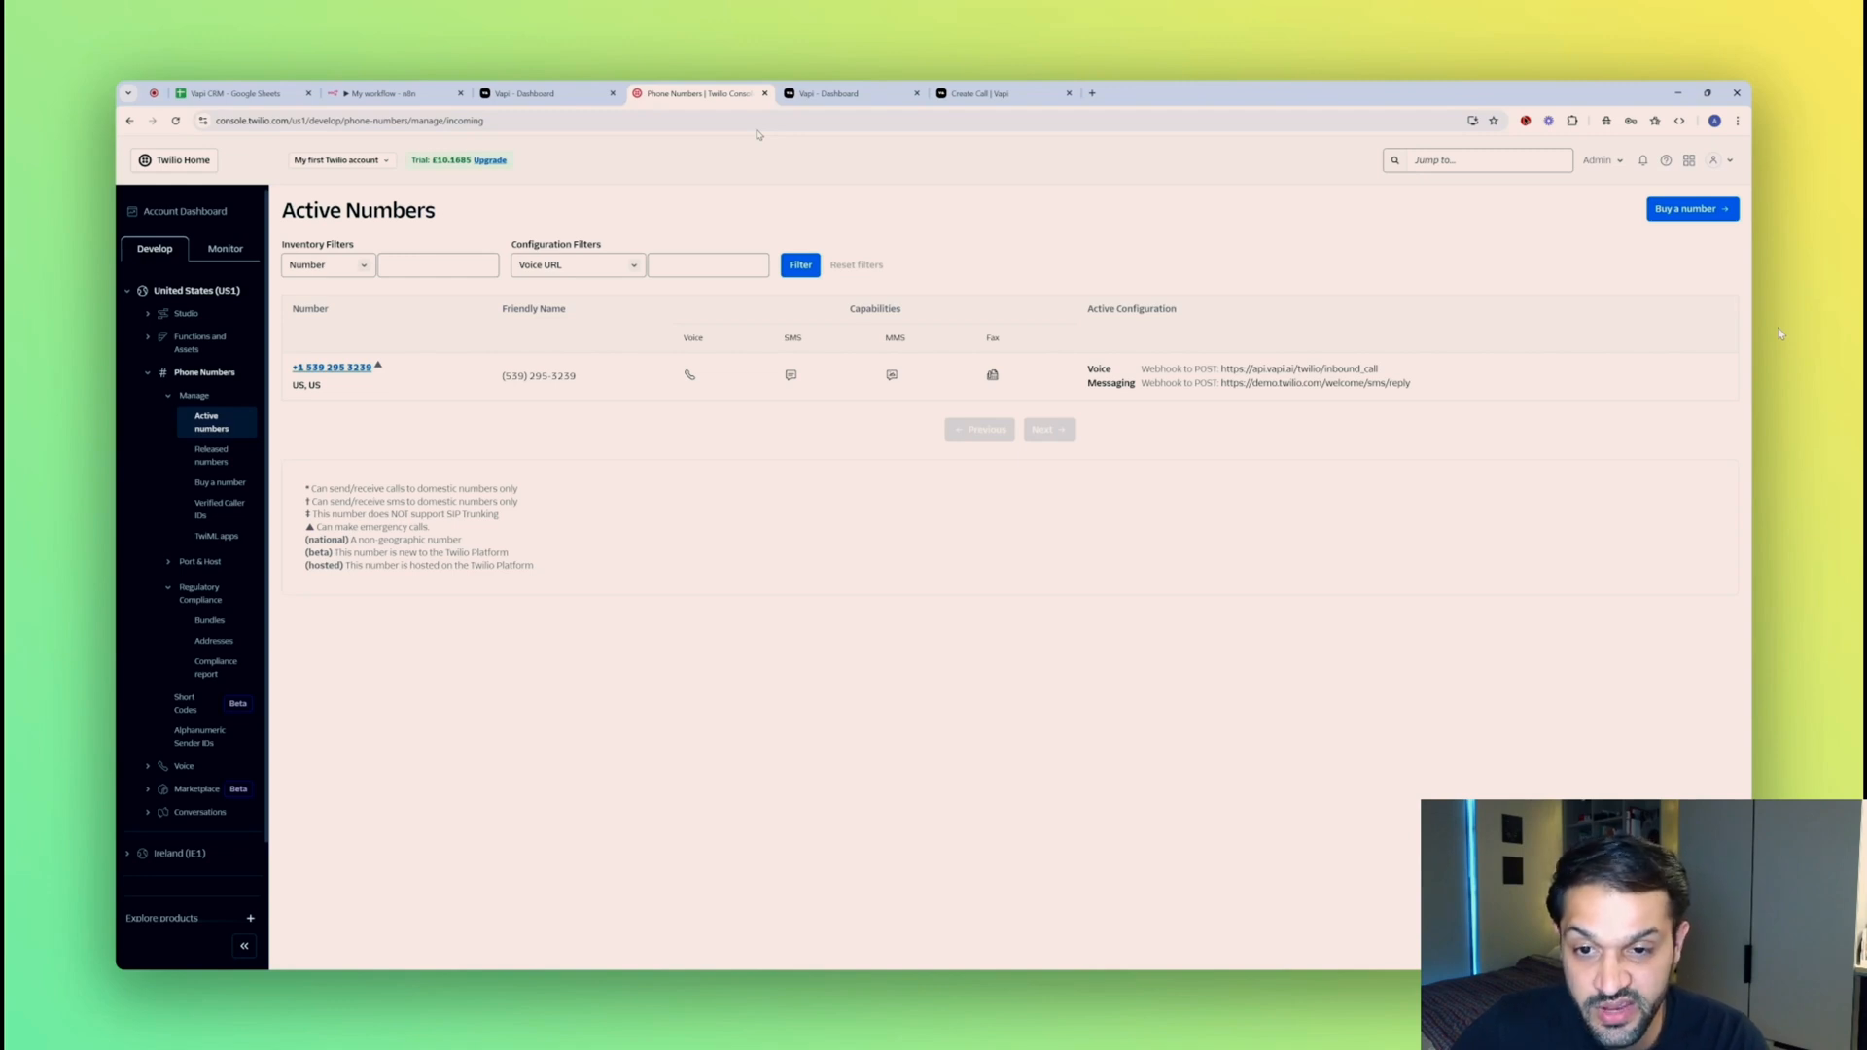
Move from Twilio's active numbers page to the Vapi phone numbers page.
{"action": "left_click", "coordinate": [826, 93]}
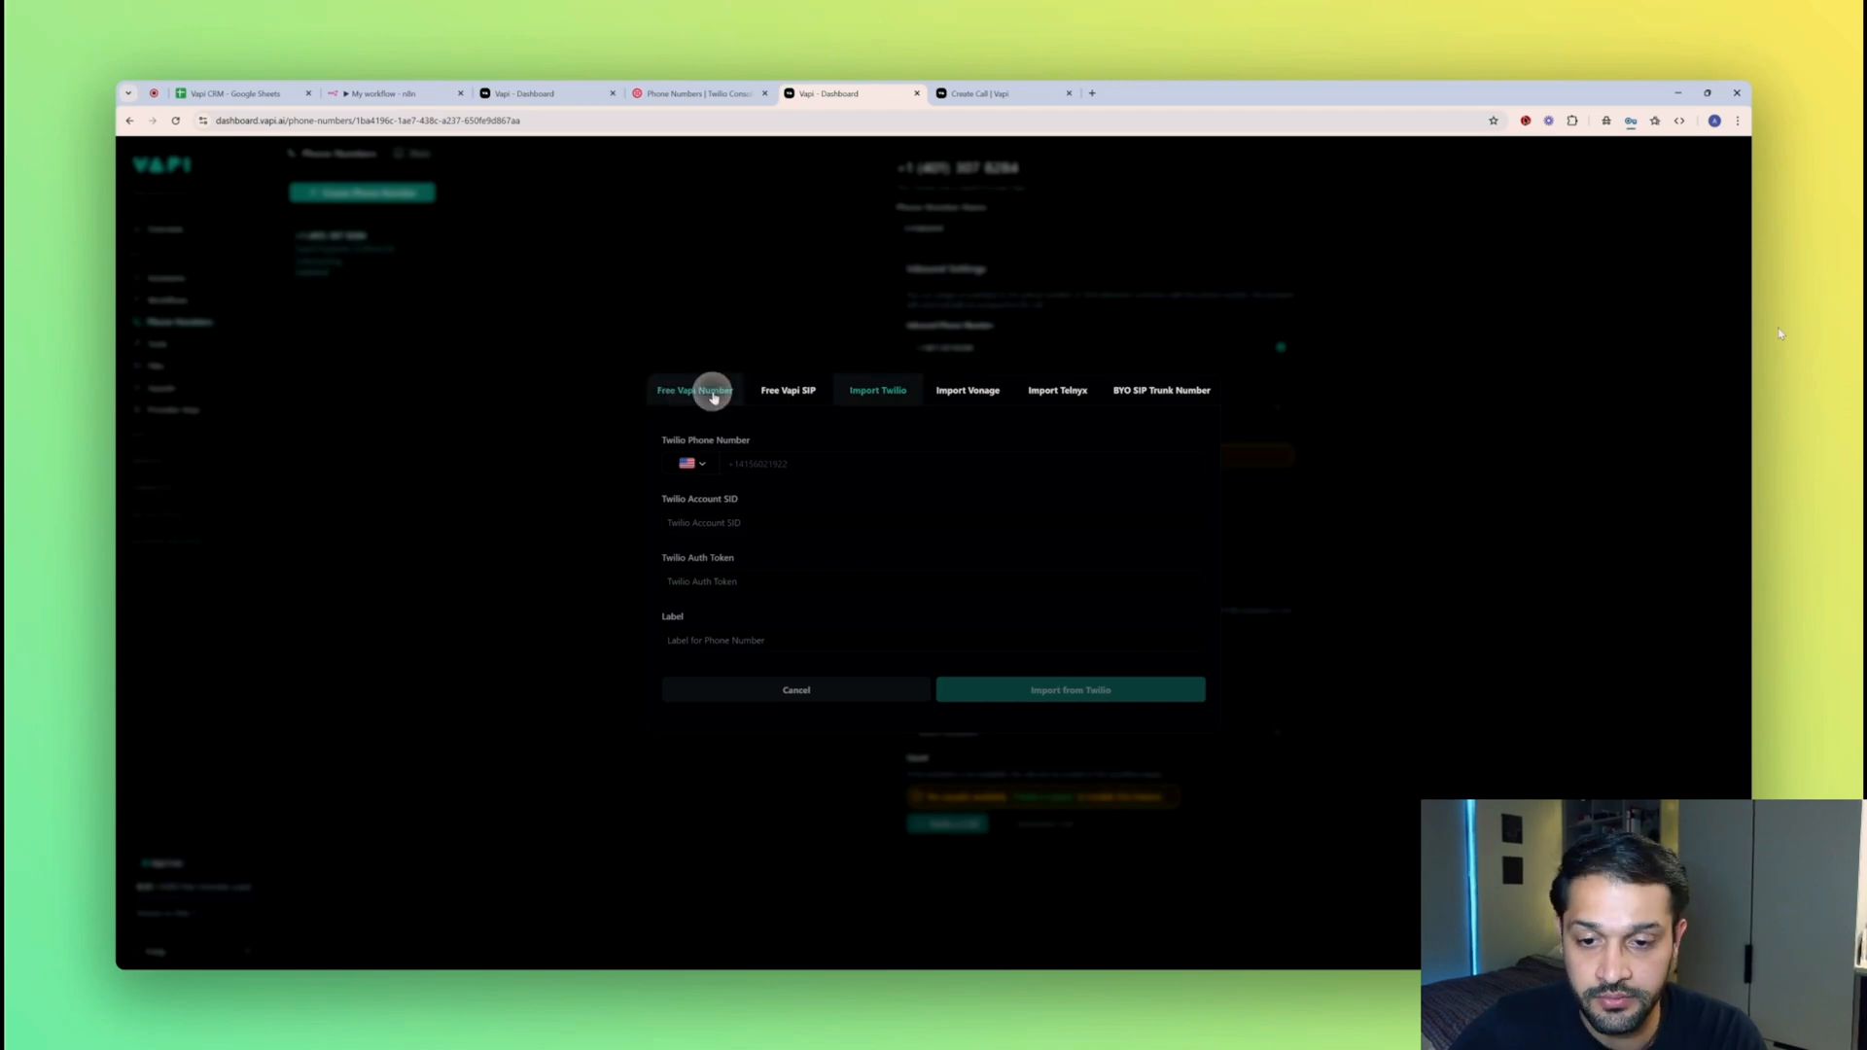
View the Free Vapi Number and Free Vapi SIP options in the import dialog.
{"action": "left_click", "coordinate": [787, 446]}
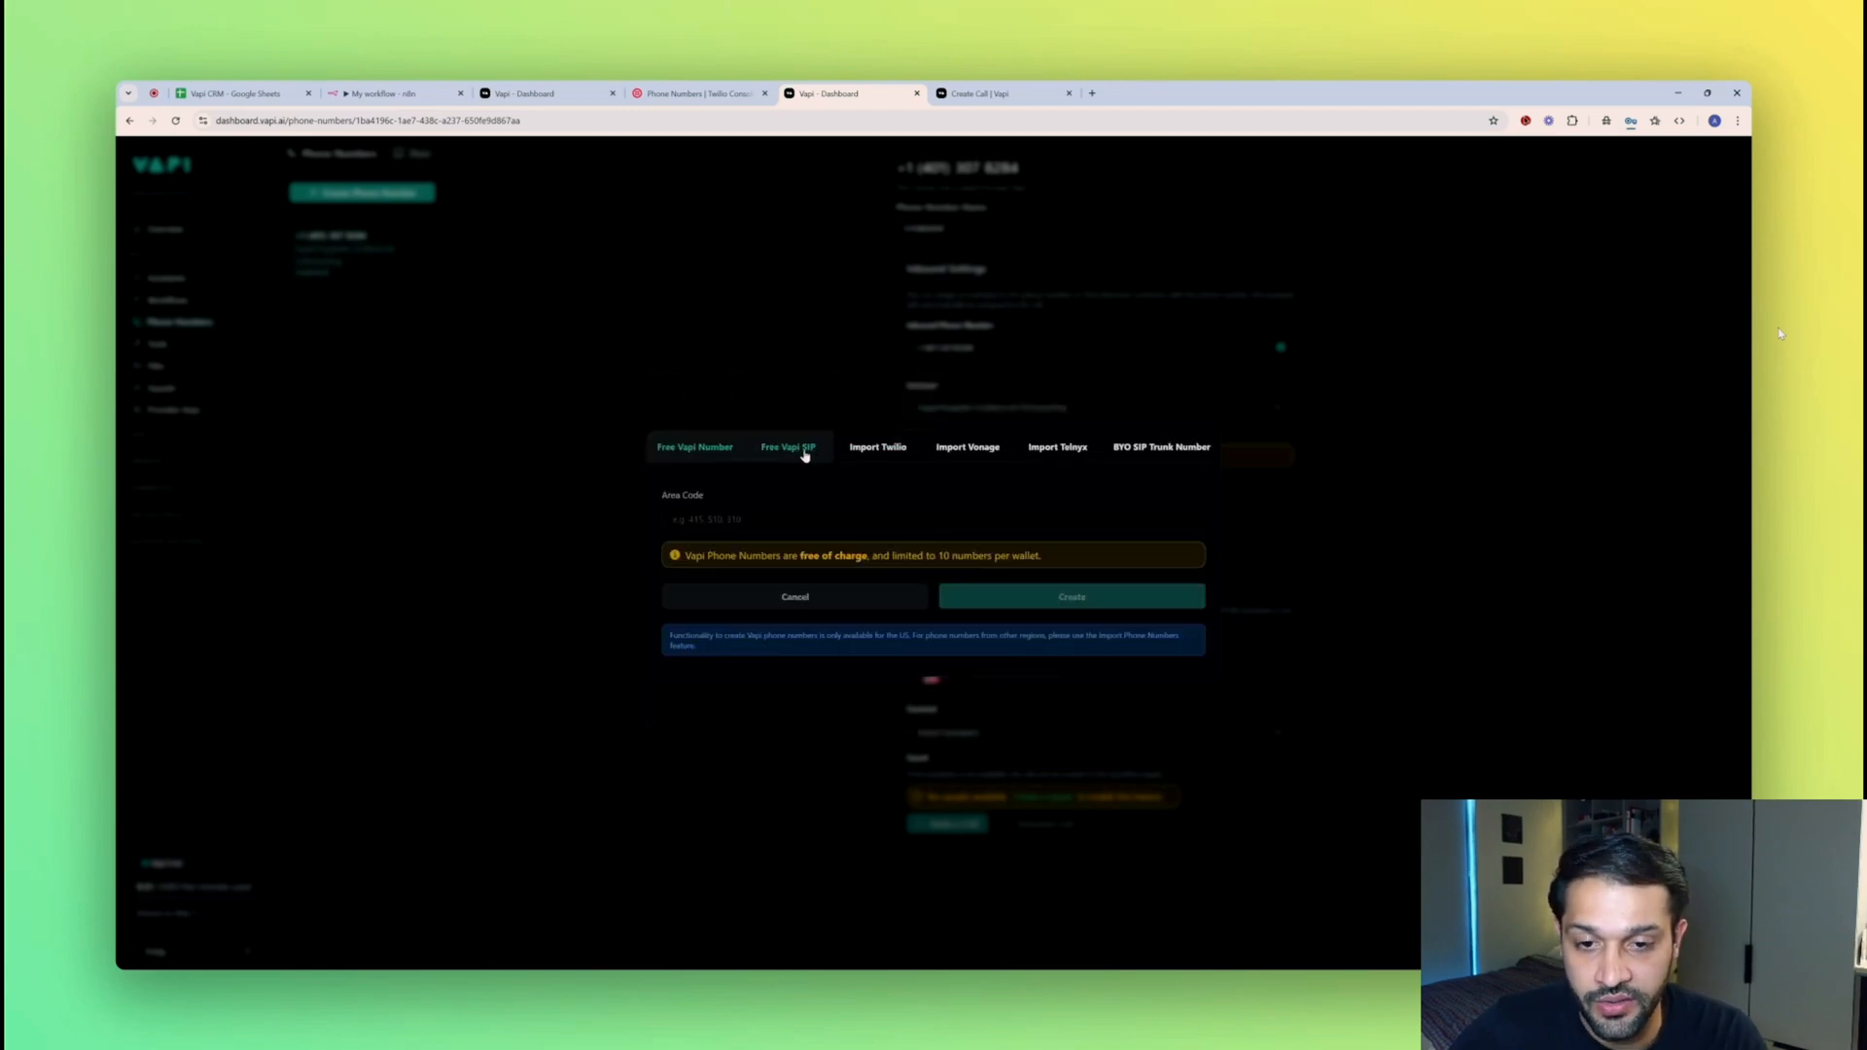
{"action": "left_click", "coordinate": [393, 94]}
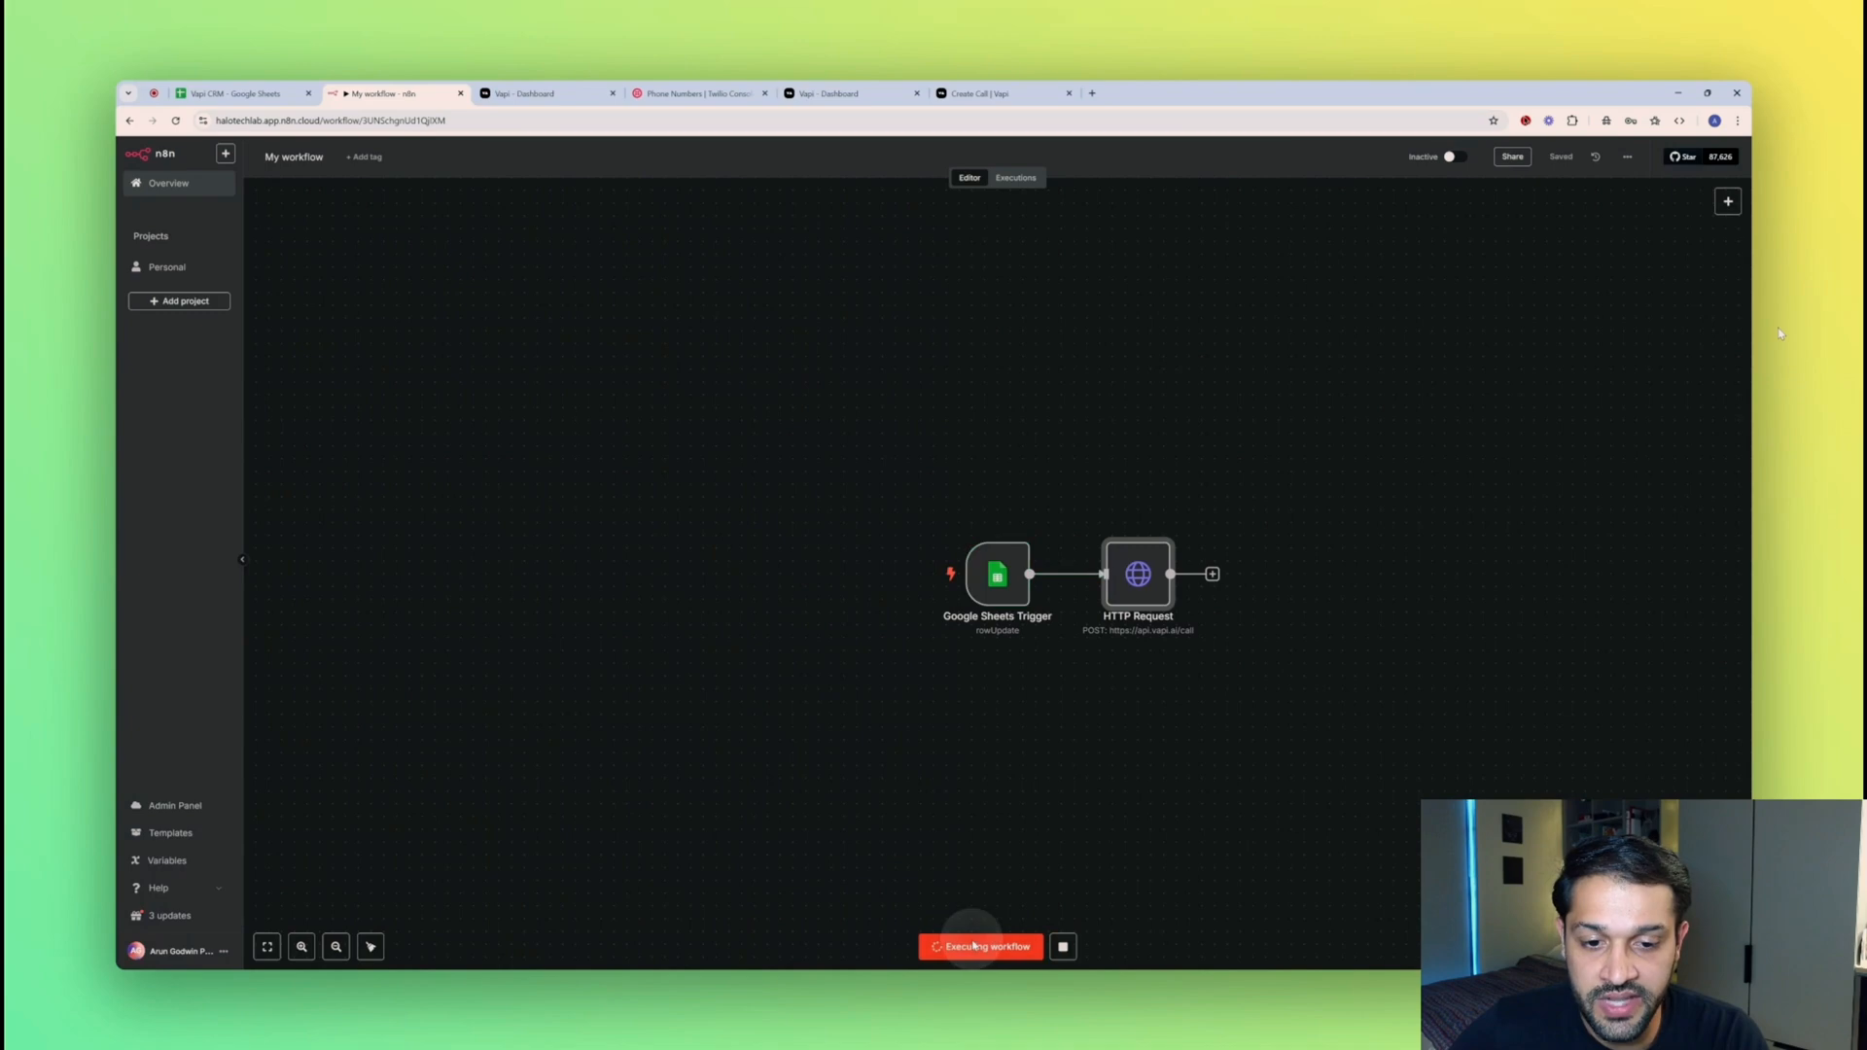